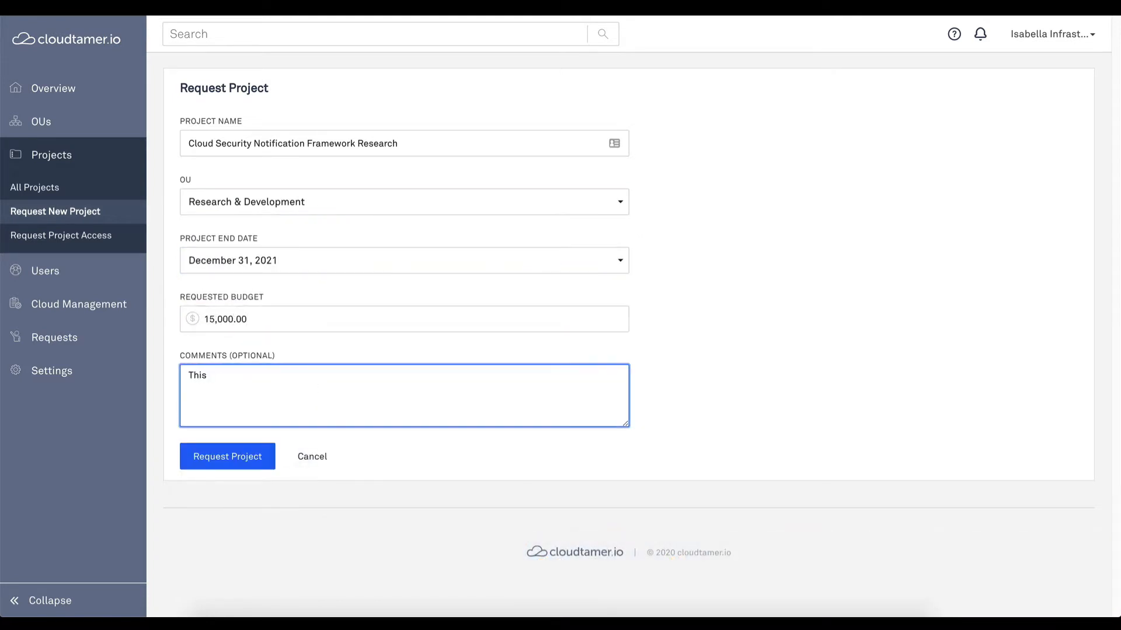
Finish the comment about researching an open security notification framework for the ONUG working group and submit the project request.
{"action": "type", "text": "account and project will"}
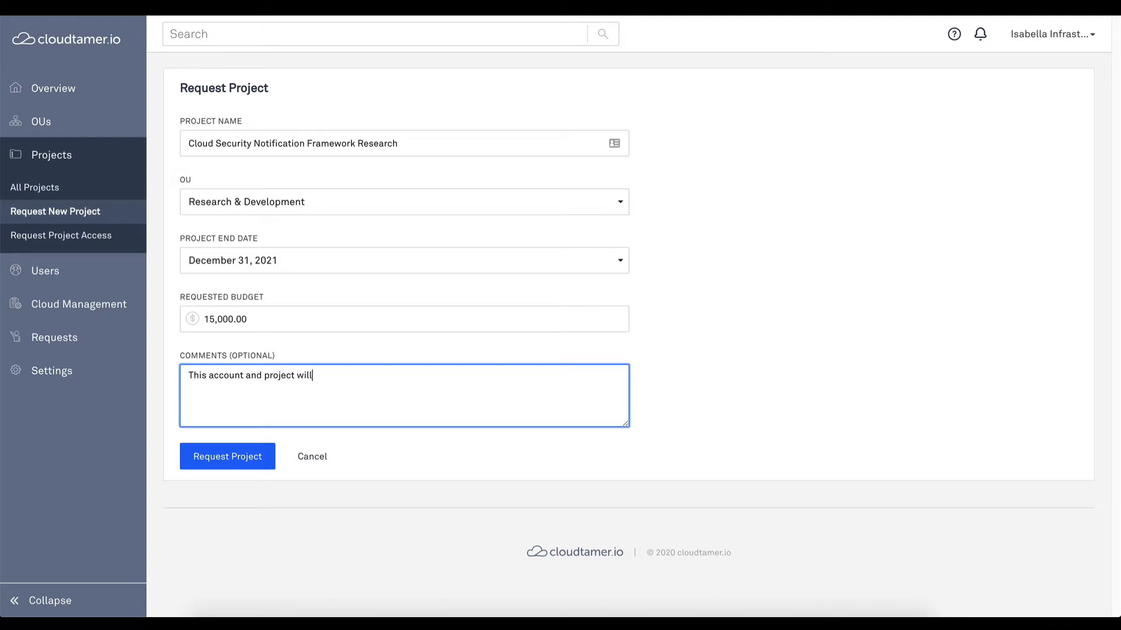
{"action": "type", "text": "be used to research an open secu"}
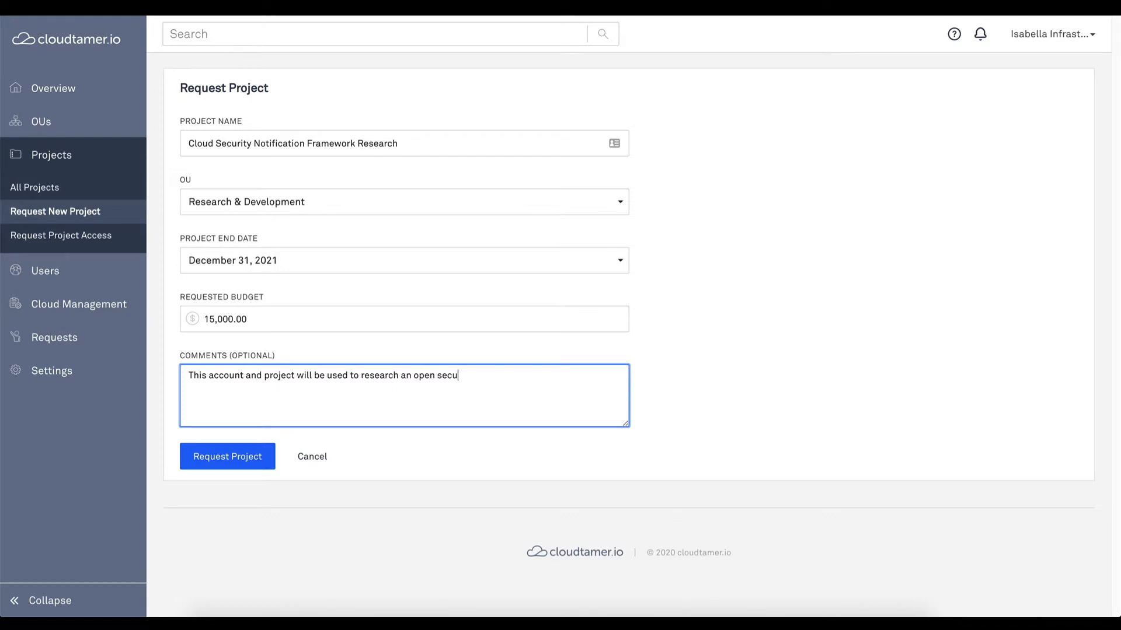
{"action": "type", "text": "rity notification framework for"}
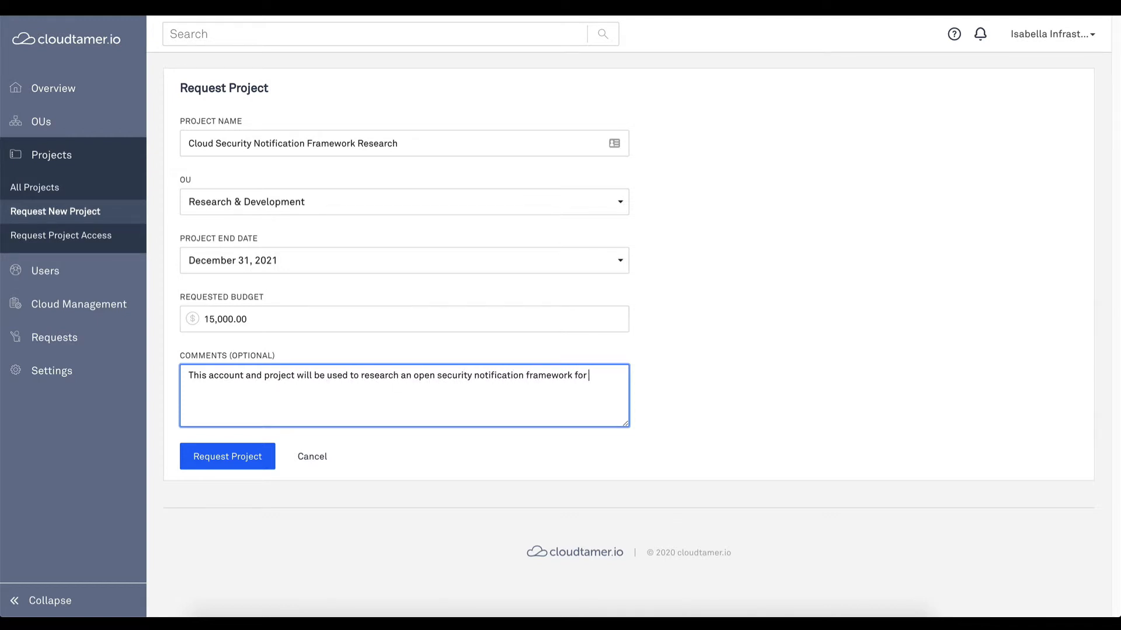
{"action": "type", "text": "the ONUG working group."}
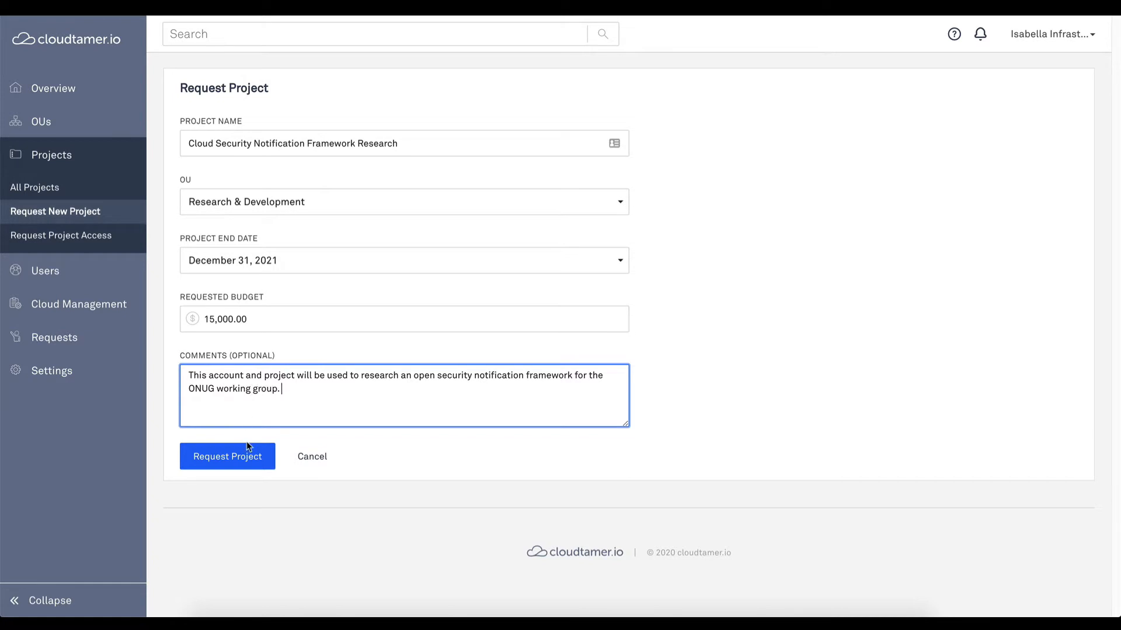
{"action": "left_click", "coordinate": [227, 457]}
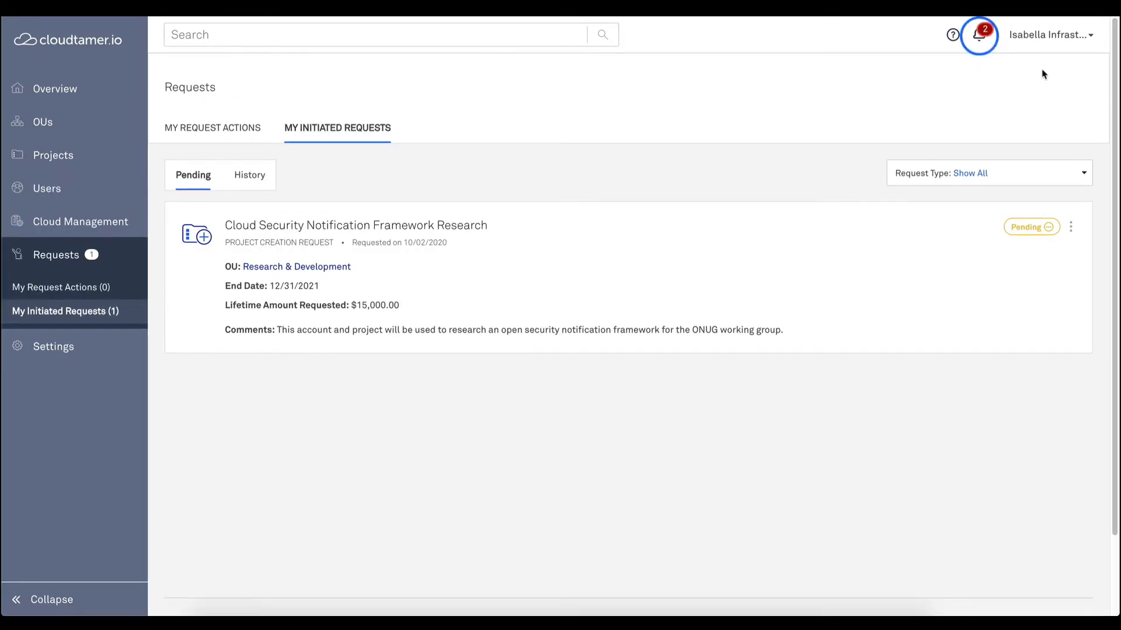
Open the newly created project from notifications and view its linked AWS and Azure accounts.
{"action": "left_click", "coordinate": [978, 34]}
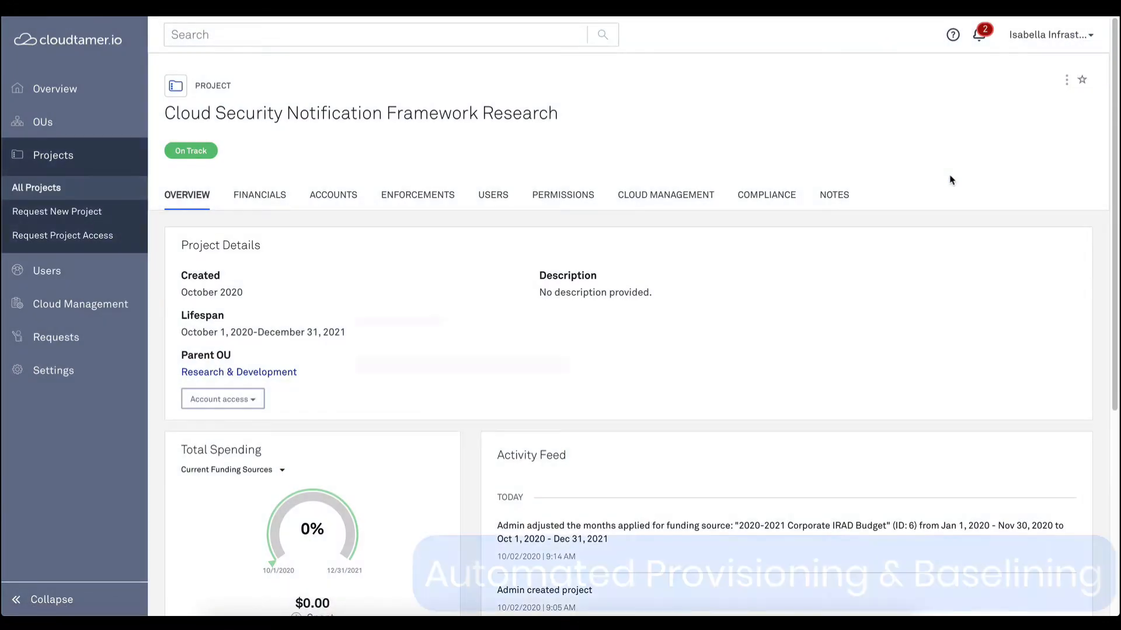
{"action": "left_click", "coordinate": [333, 195]}
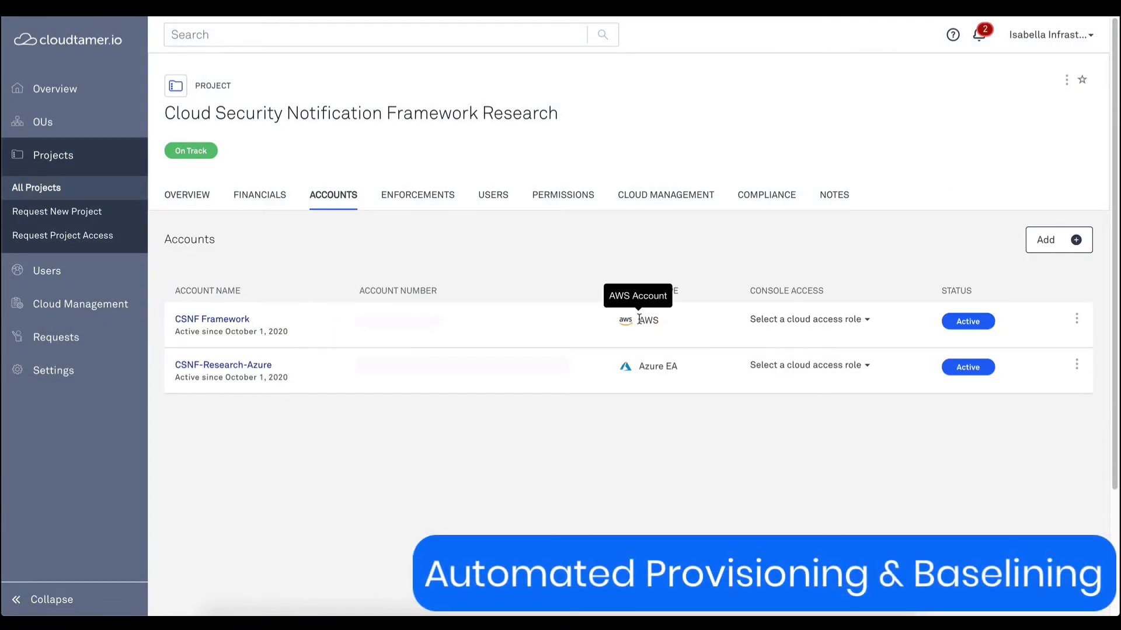
{"action": "mouse_move", "coordinate": [656, 215]}
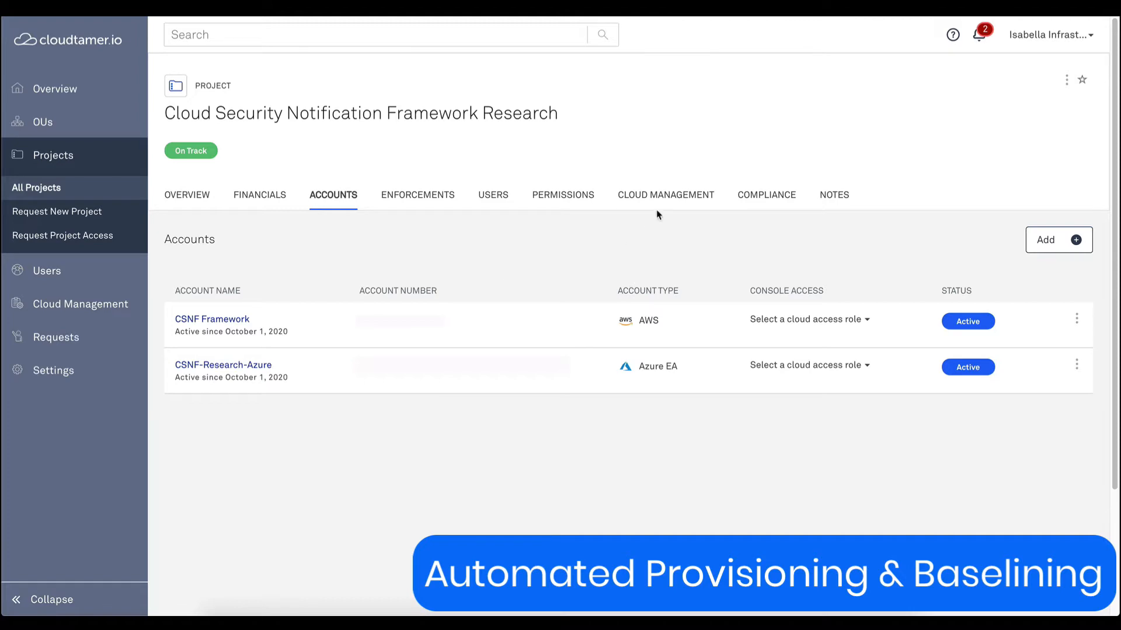
Sign in as the developer user through the Microsoft login.
{"action": "left_click", "coordinate": [666, 195]}
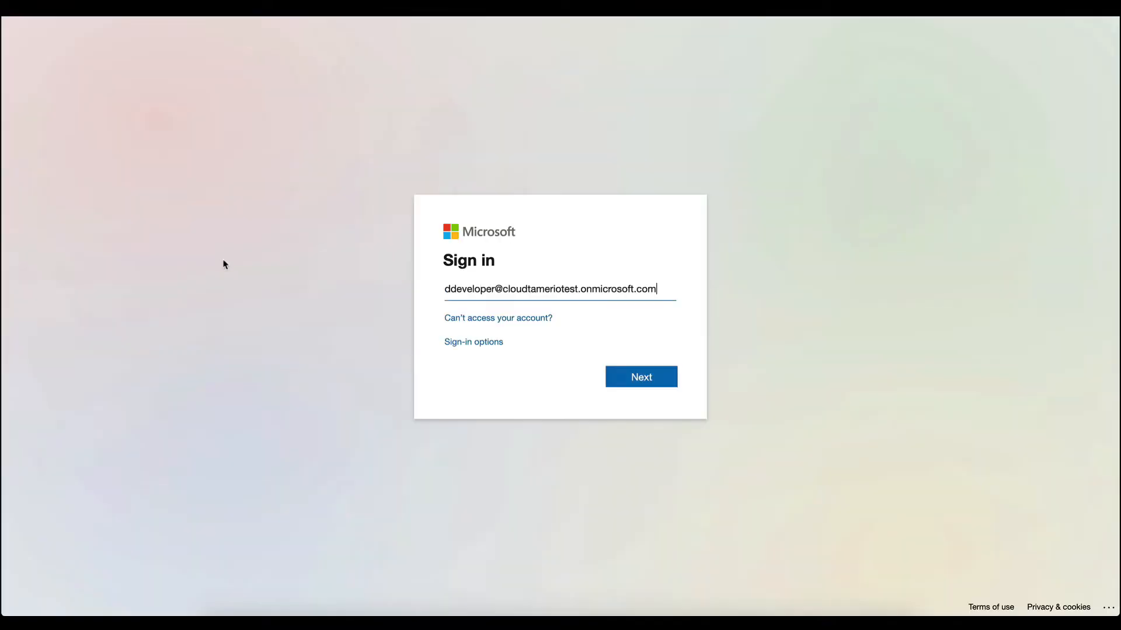
{"action": "left_click", "coordinate": [641, 377]}
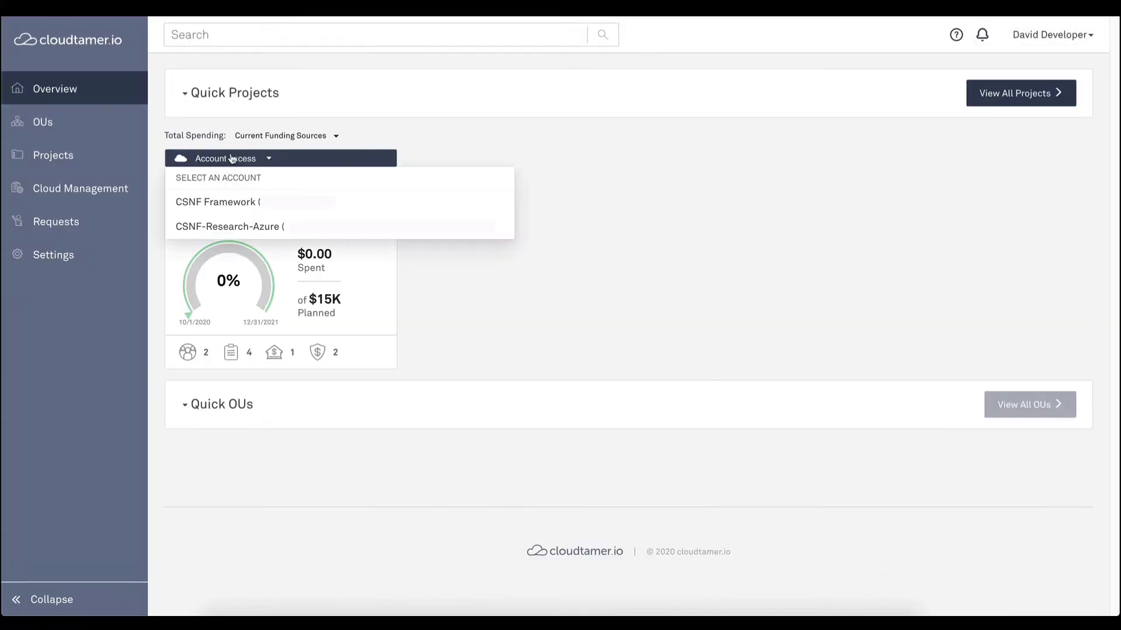
Choose the CSNF-Research-Azure account with the Developer role, then the CSNF Framework account for console access.
{"action": "left_click", "coordinate": [229, 227]}
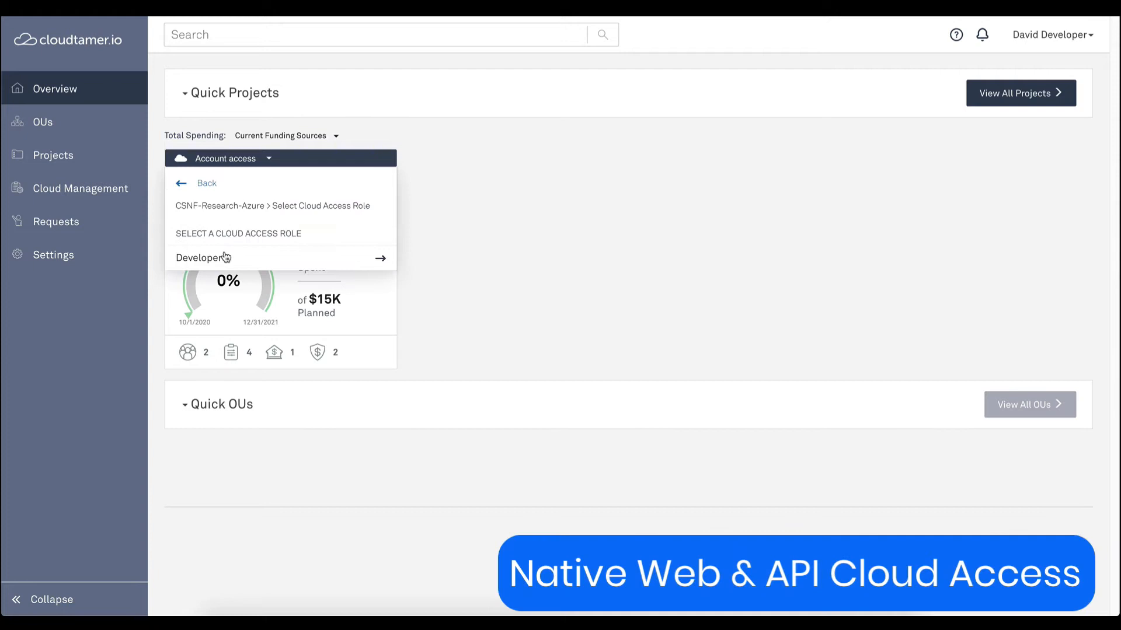
{"action": "left_click", "coordinate": [204, 258]}
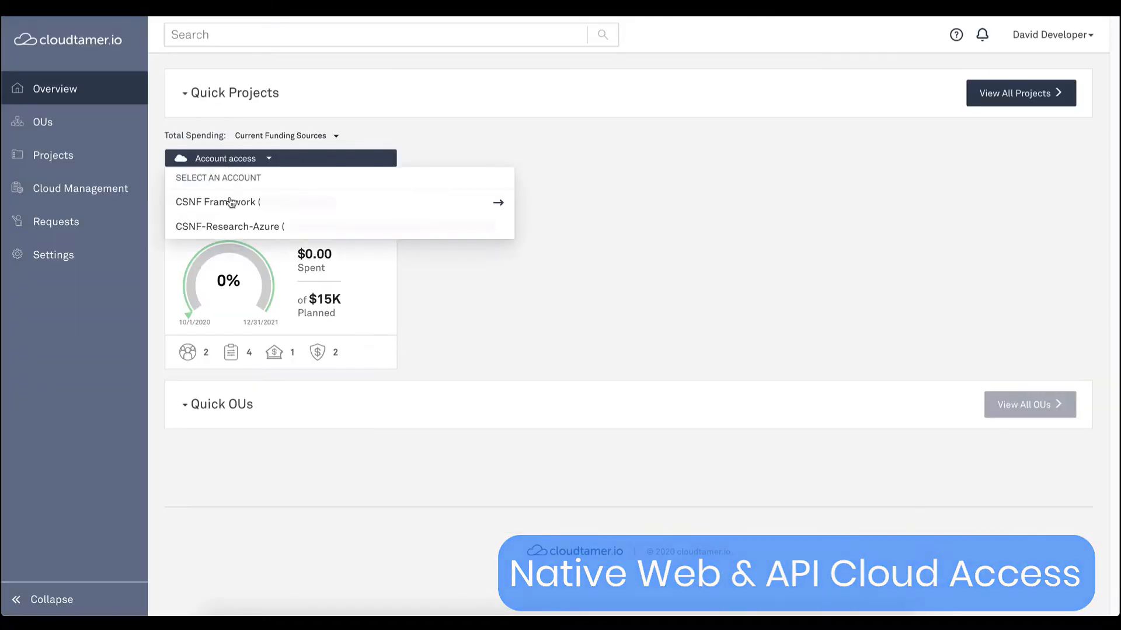
{"action": "left_click", "coordinate": [497, 202]}
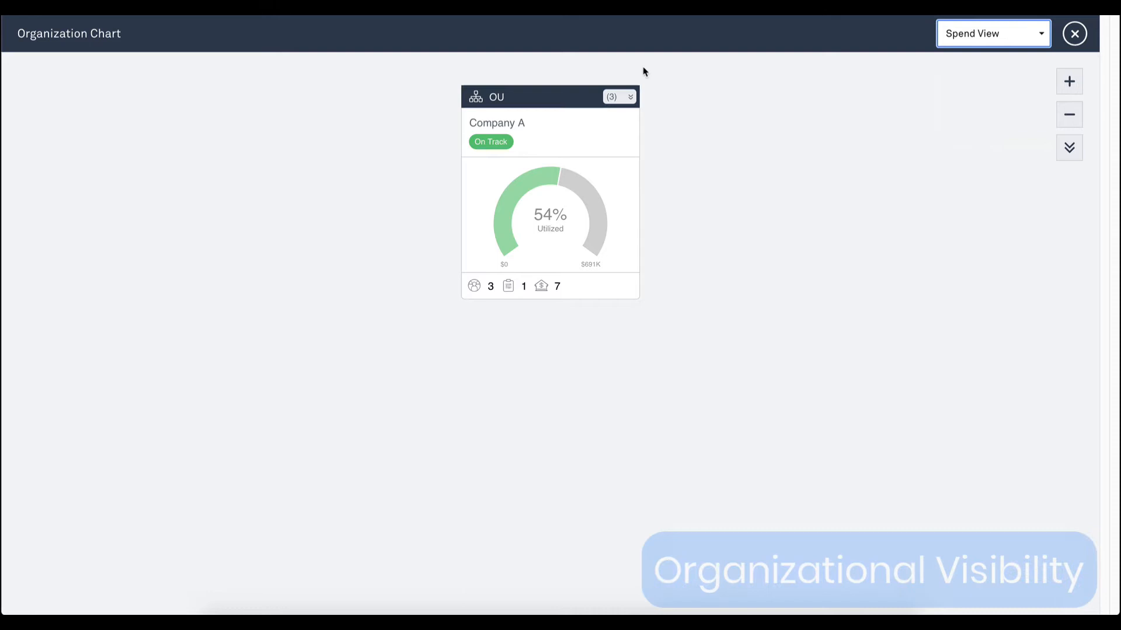
Expand Company A's OUs down to the Tools OU and its overspending ITSM projects.
{"action": "left_click", "coordinate": [629, 97]}
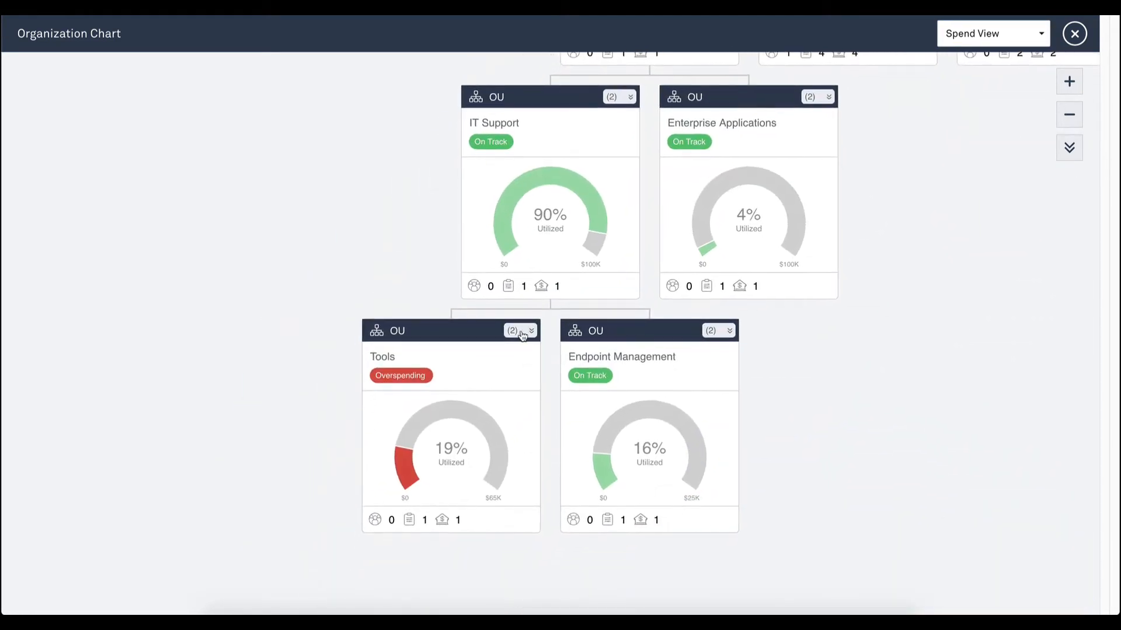
{"action": "left_click", "coordinate": [530, 330]}
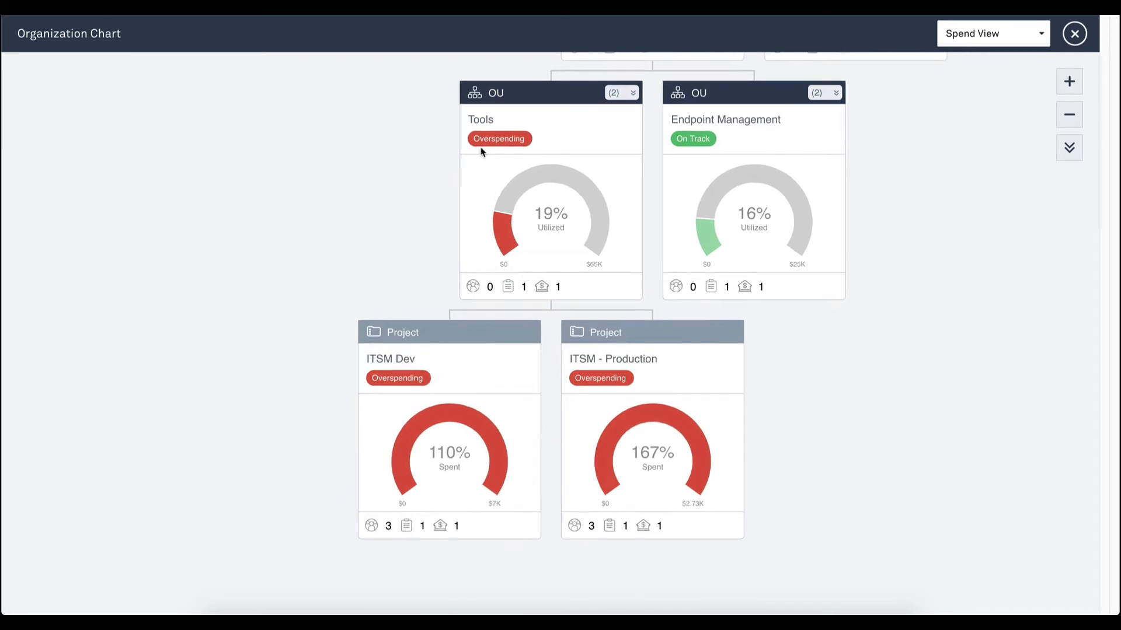
Switch the org chart to Financial View and open the ITSM Dev project.
{"action": "left_click", "coordinate": [992, 32]}
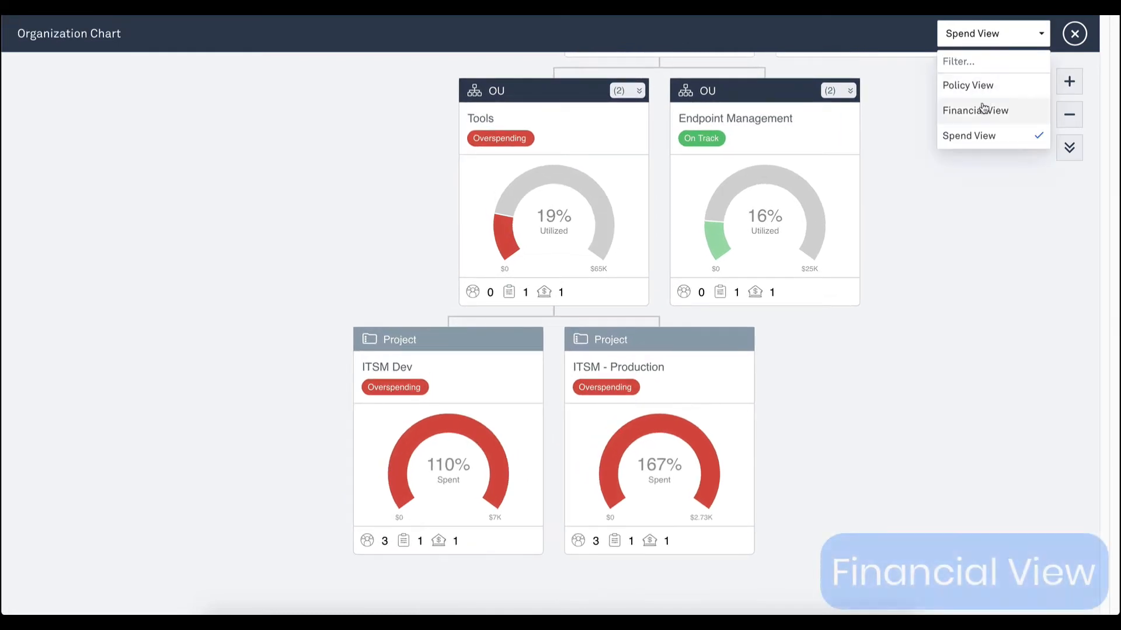
{"action": "left_click", "coordinate": [975, 110]}
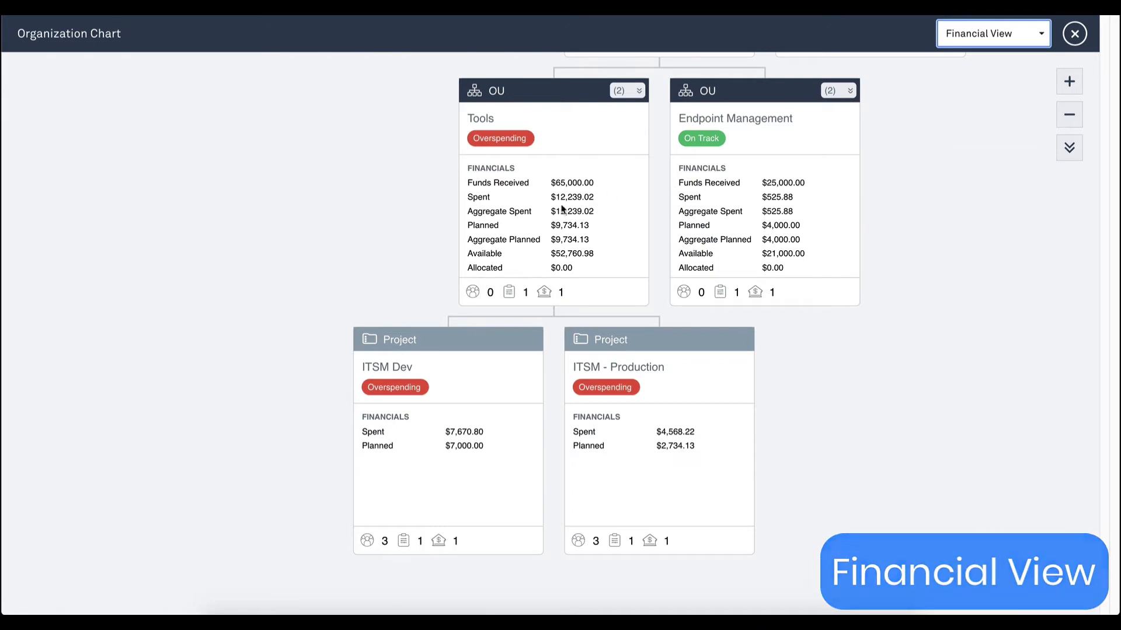
{"action": "left_click", "coordinate": [386, 367]}
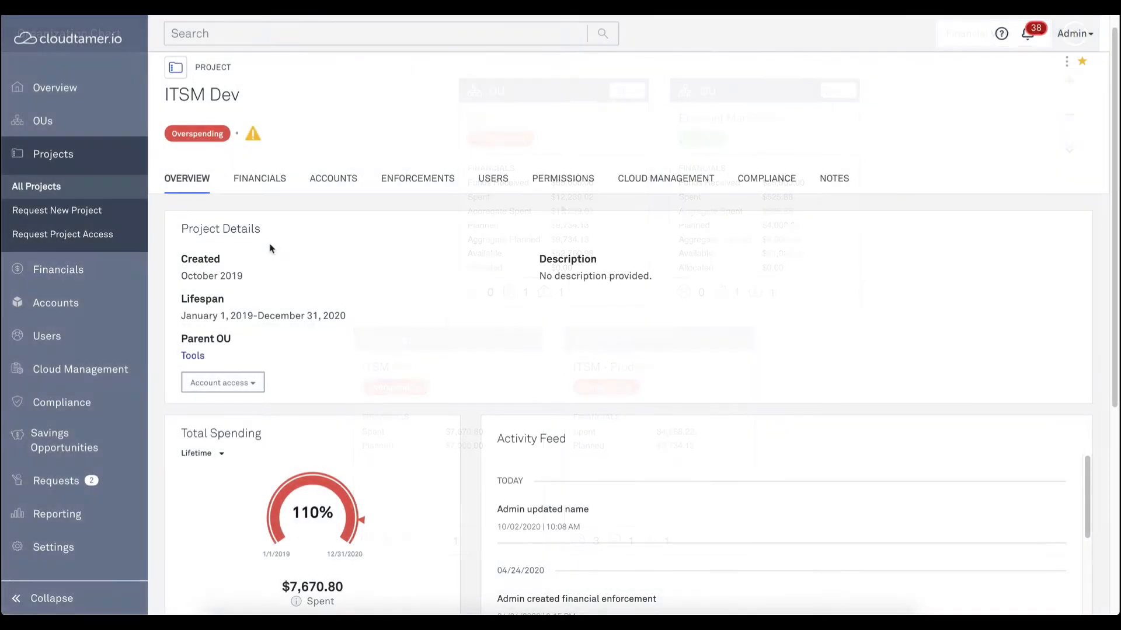
Start a new budget enforcement on ITSM Dev and browse the available cloud rules.
{"action": "left_click", "coordinate": [417, 178]}
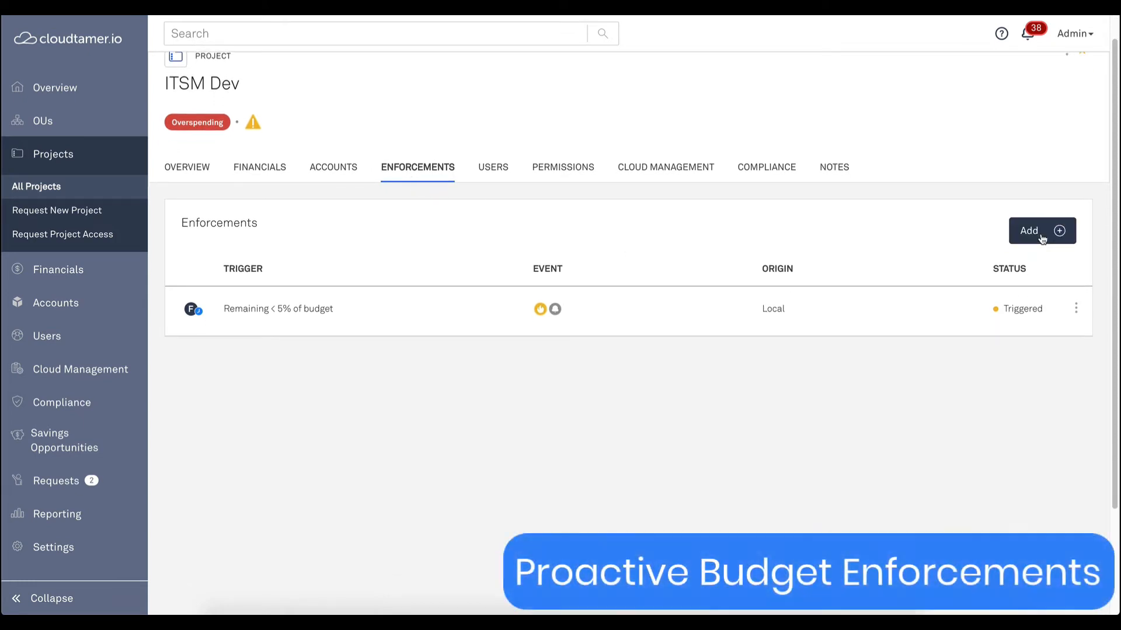
{"action": "left_click", "coordinate": [1034, 230]}
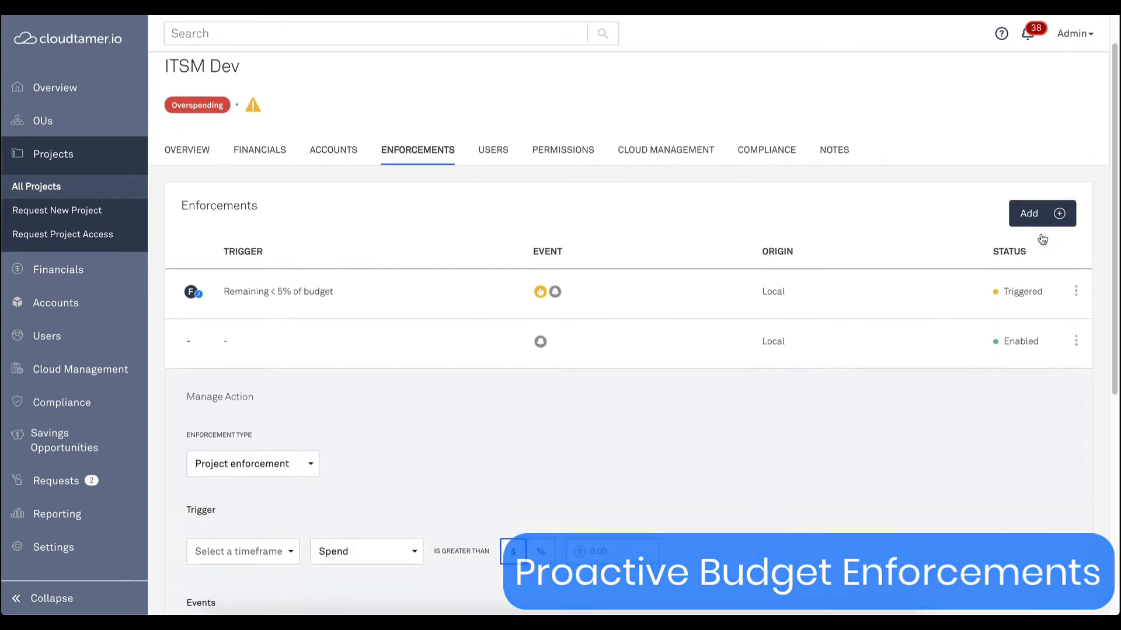
{"action": "scroll", "scroll_direction": "down", "scroll_amount": 3}
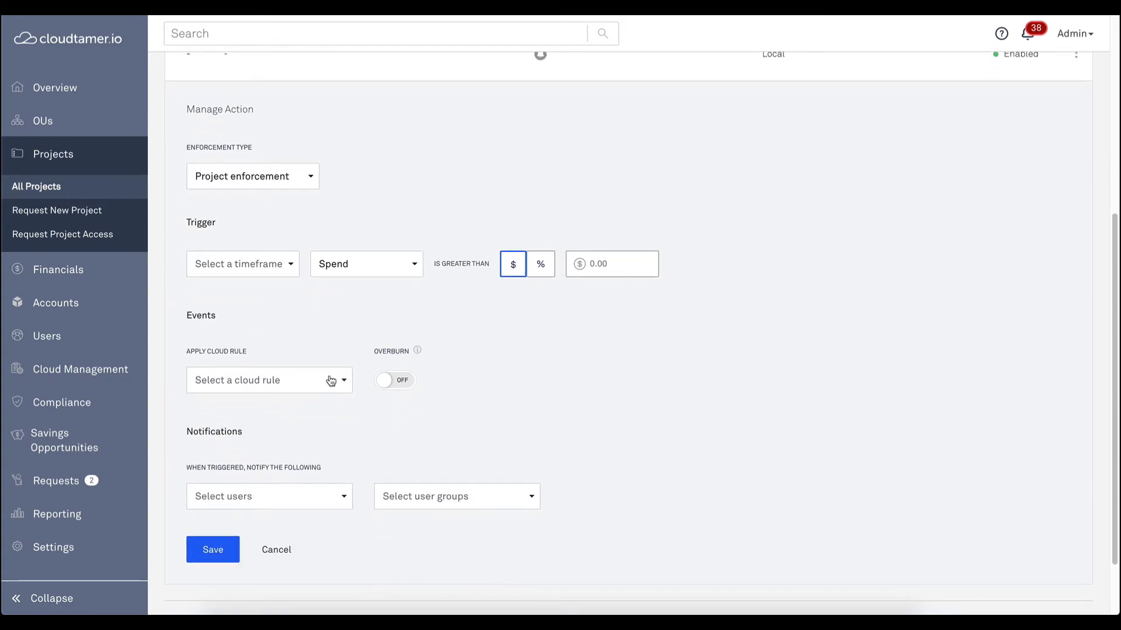
{"action": "left_click", "coordinate": [268, 379]}
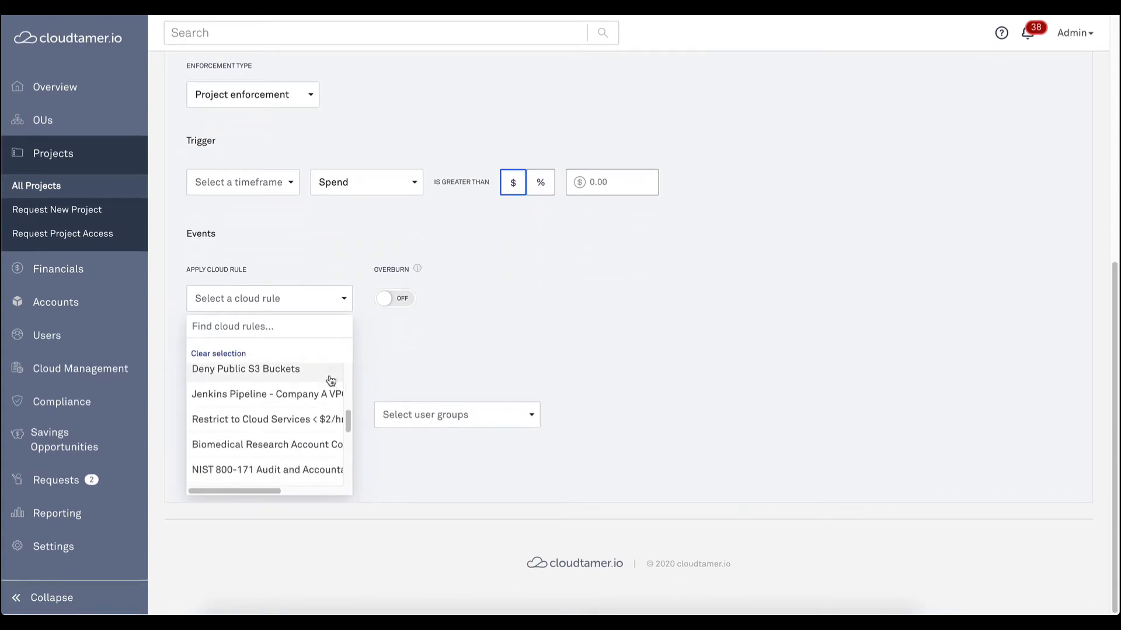
{"action": "scroll", "scroll_direction": "down", "scroll_amount": 3}
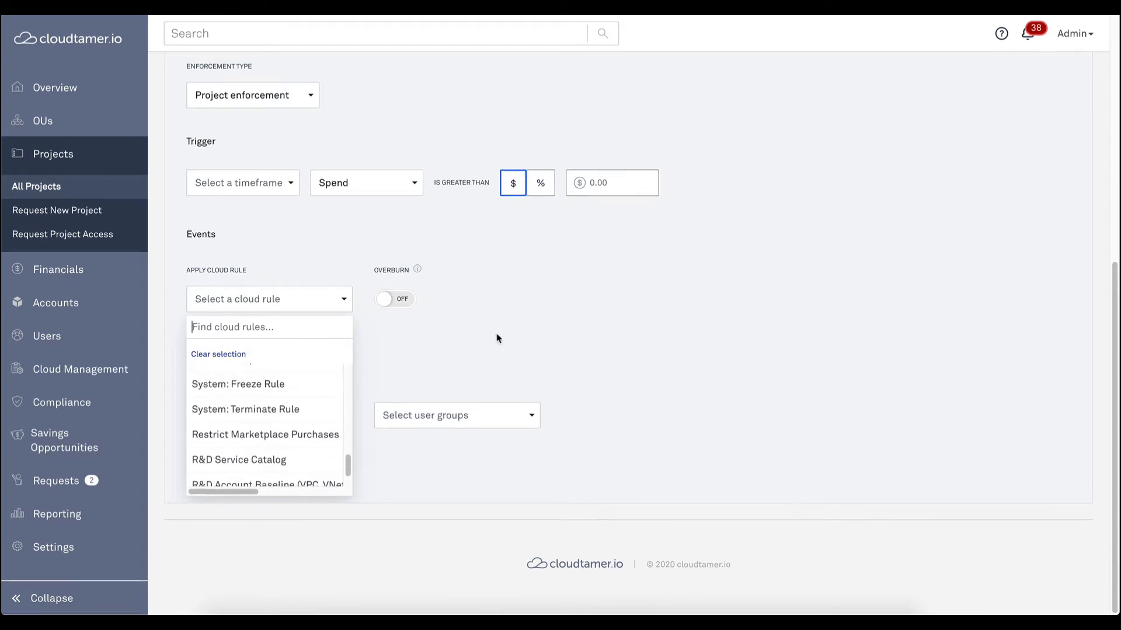
Trigger on Current Funding Source at spend over 95%, apply the Automated Shutdown cloud rule and save.
{"action": "left_click", "coordinate": [242, 182]}
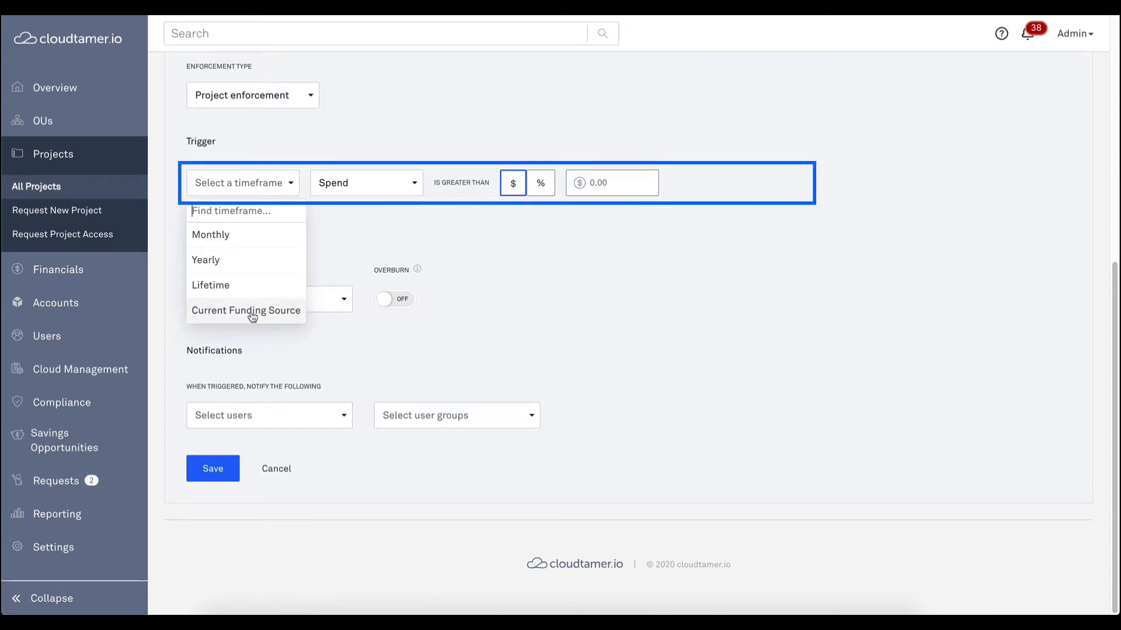
{"action": "left_click", "coordinate": [245, 310]}
{"action": "type", "text": "autom"}
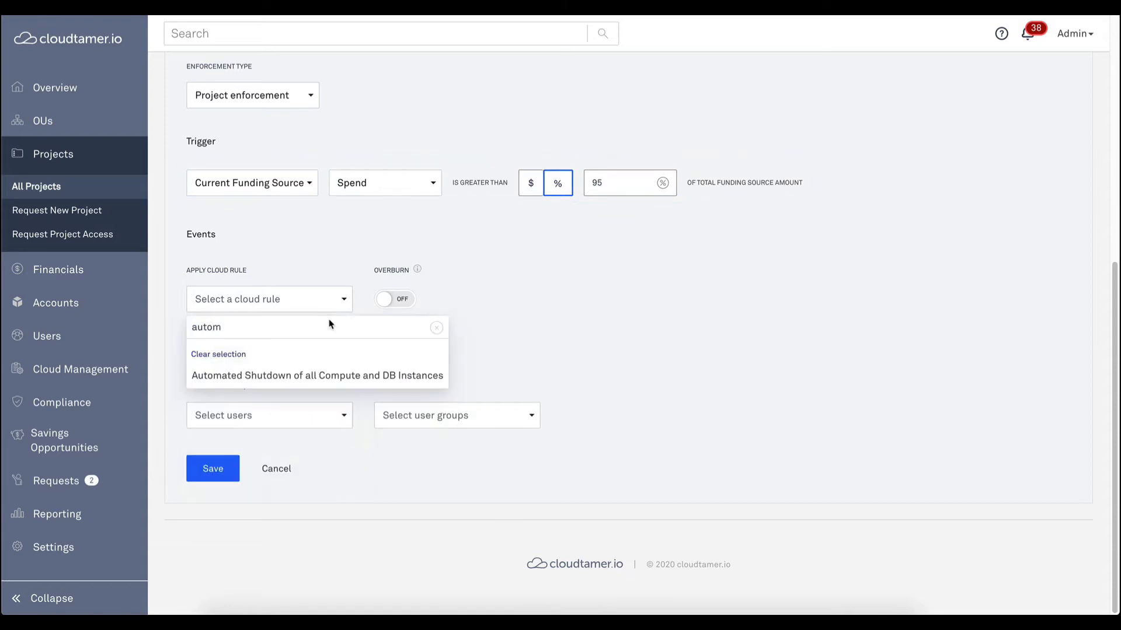
{"action": "left_click", "coordinate": [316, 374]}
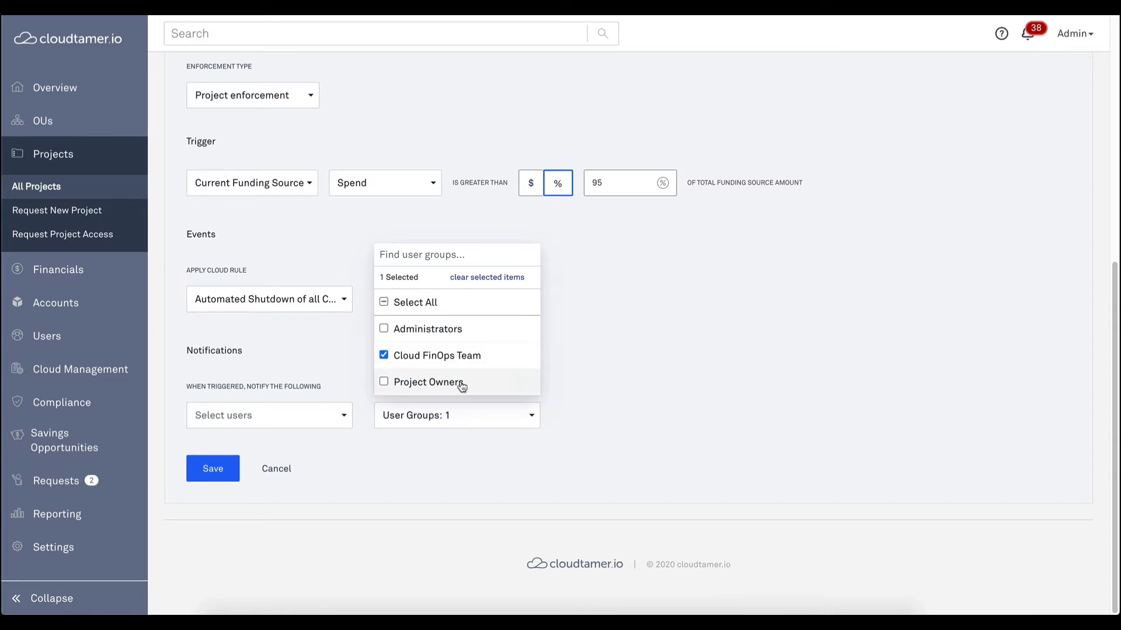
{"action": "left_click", "coordinate": [213, 469]}
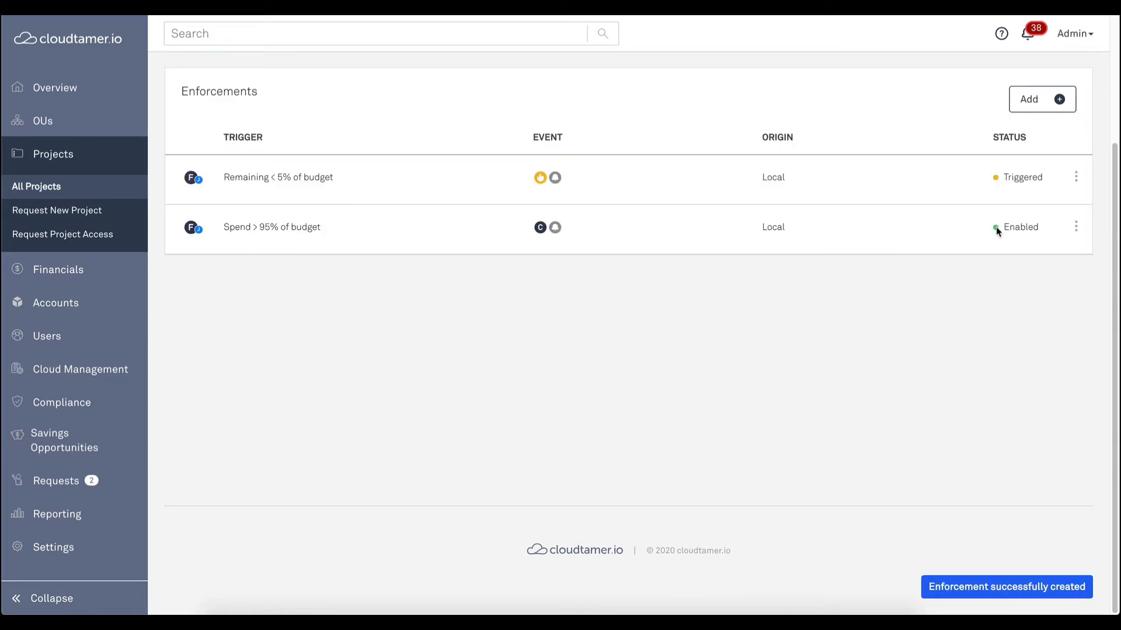
Review the Tools OU's EC2 usage summary and per-resource cost data, then bring up Savings Opportunities showing $362.56 monthly savings.
{"action": "left_click", "coordinate": [43, 120]}
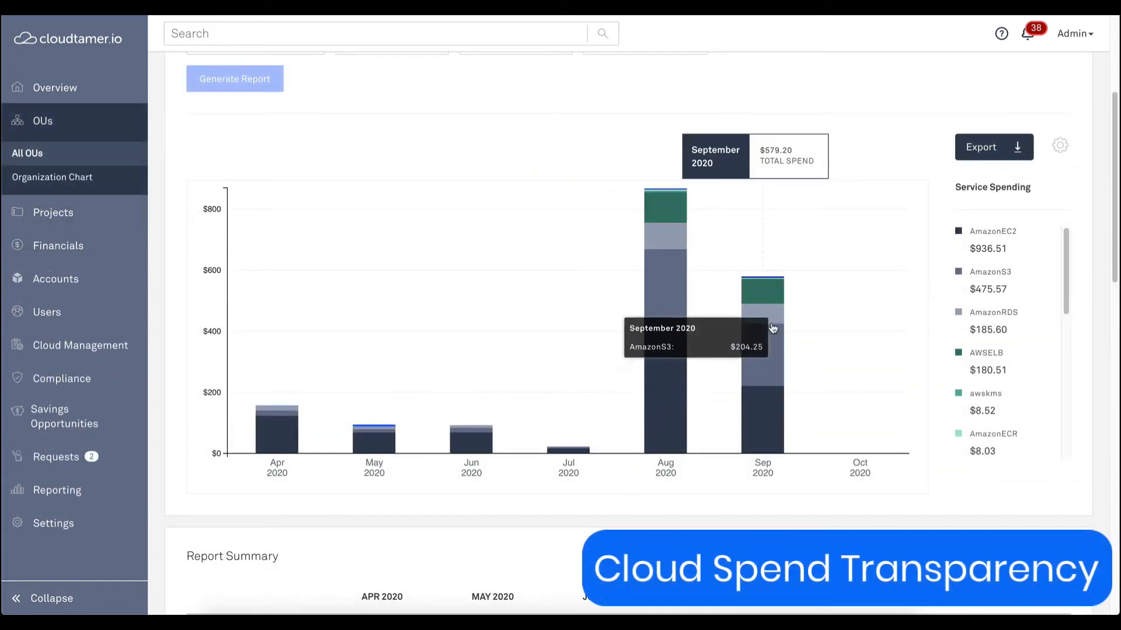
{"action": "scroll", "scroll_direction": "down", "scroll_amount": 3}
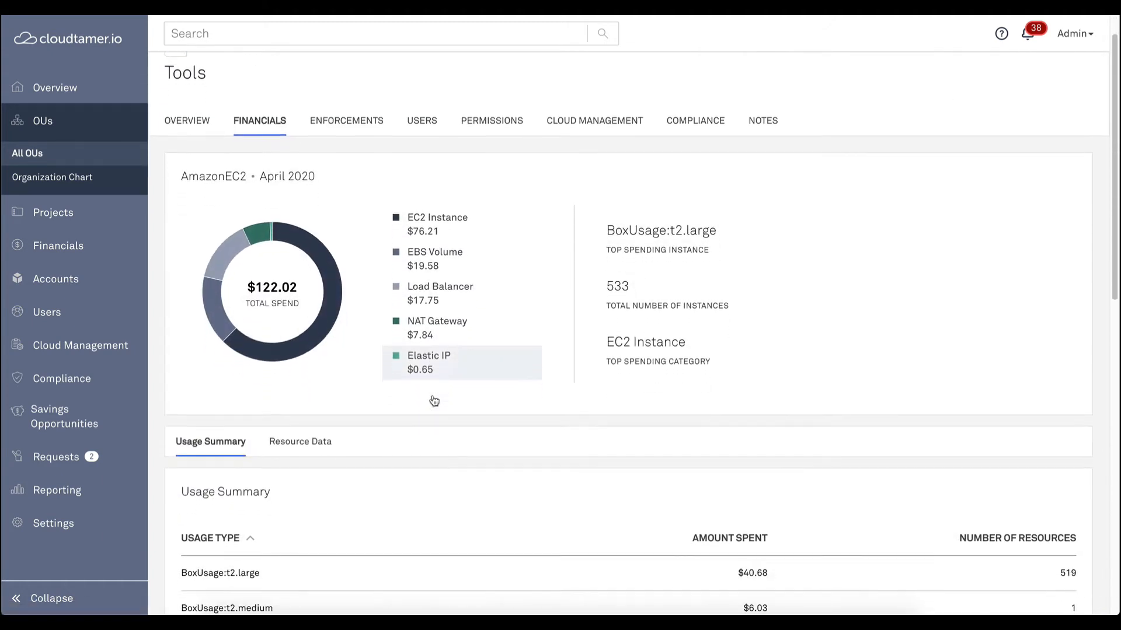
{"action": "scroll", "scroll_direction": "down", "scroll_amount": 3}
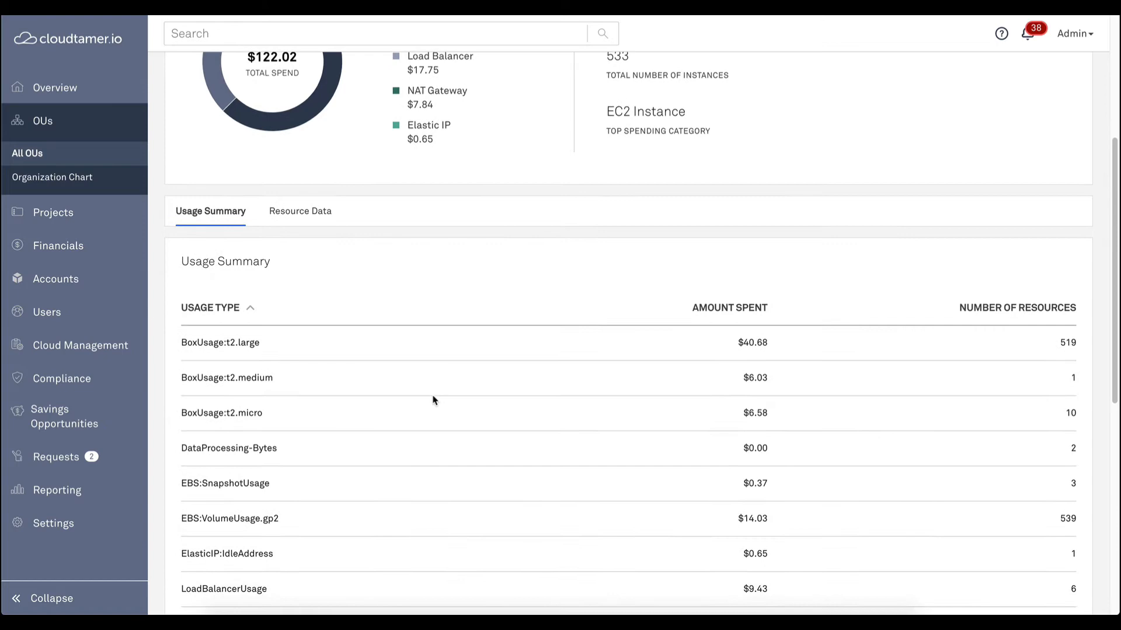
{"action": "left_click", "coordinate": [300, 148]}
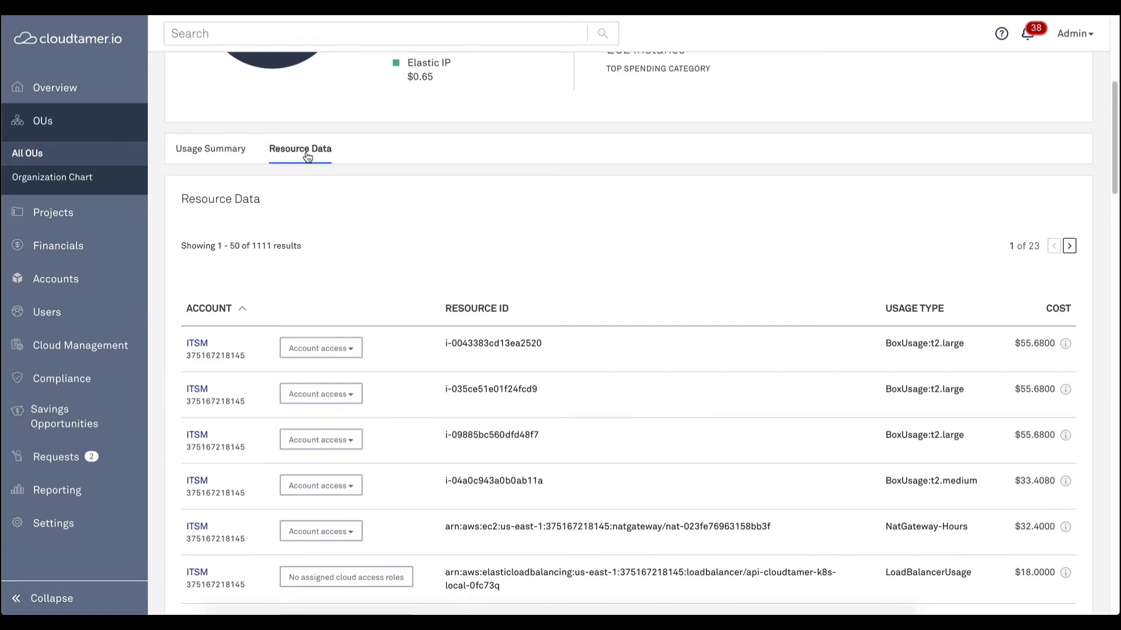
{"action": "left_click", "coordinate": [63, 415]}
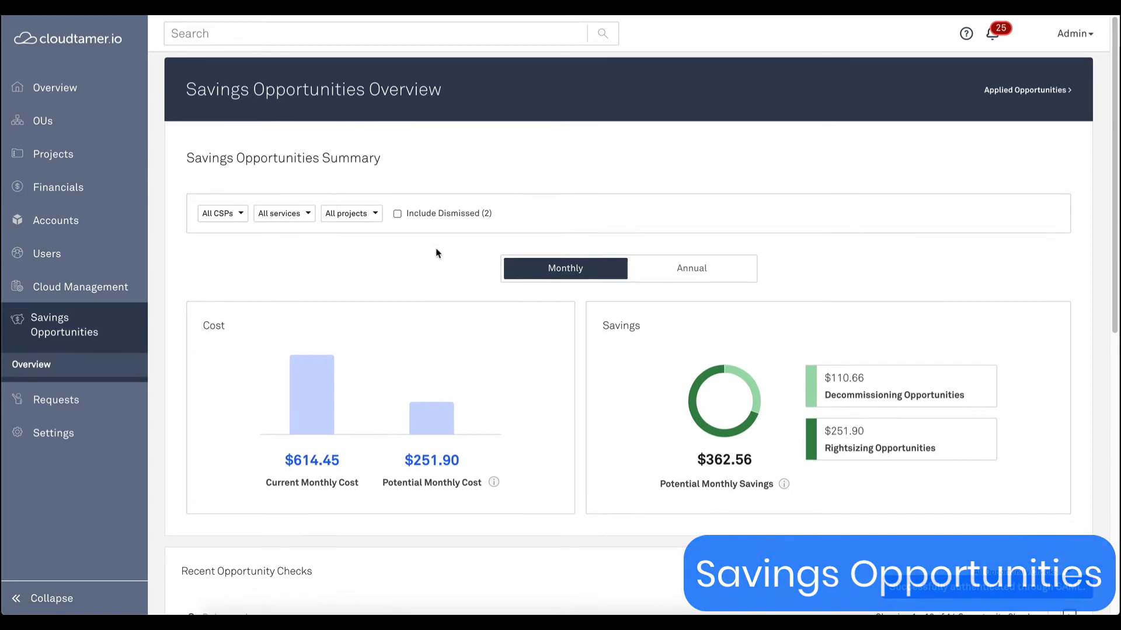
Scroll to Recent Opportunity Checks and filter the category to Decommissioning.
{"action": "scroll", "scroll_direction": "down", "scroll_amount": 3}
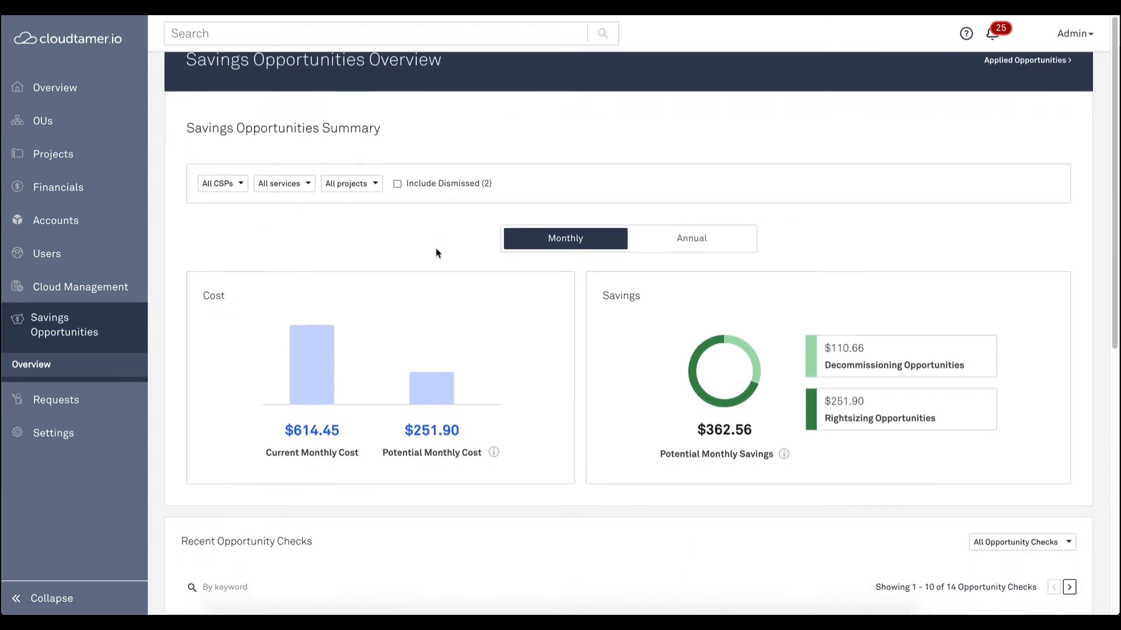
{"action": "scroll", "scroll_direction": "down", "scroll_amount": 3}
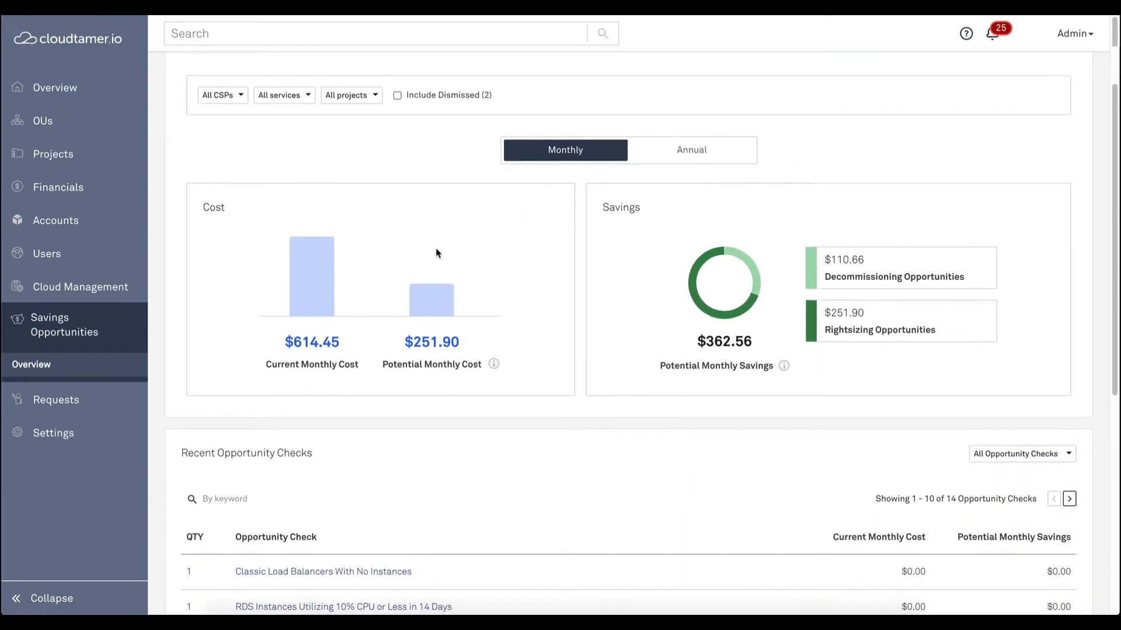
{"action": "scroll", "scroll_direction": "down", "scroll_amount": 3}
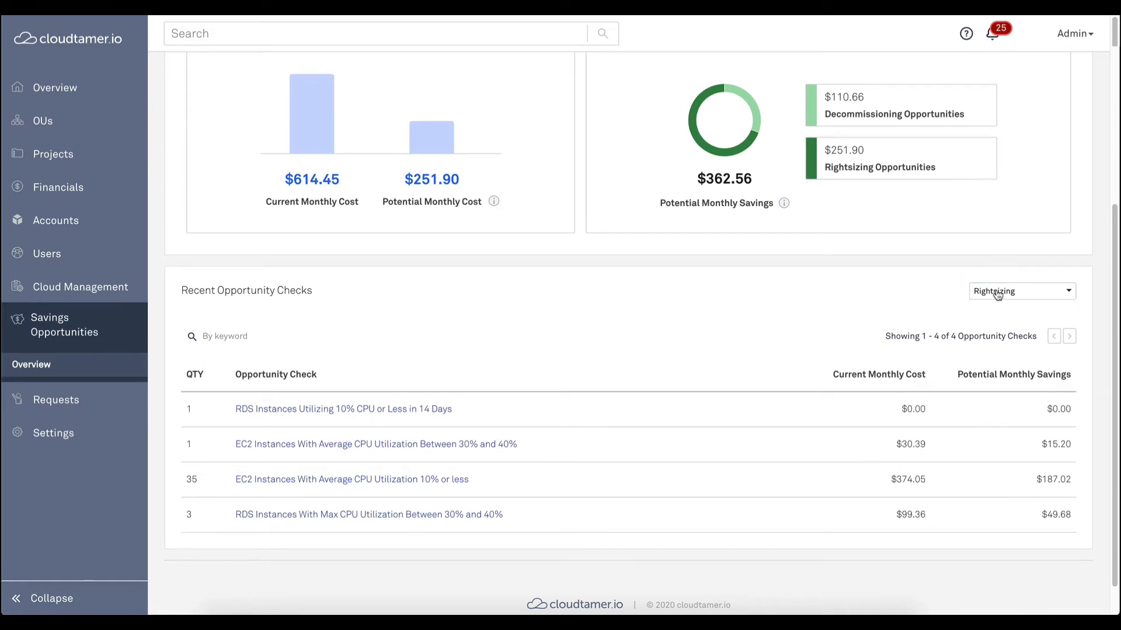
{"action": "left_click", "coordinate": [1018, 291]}
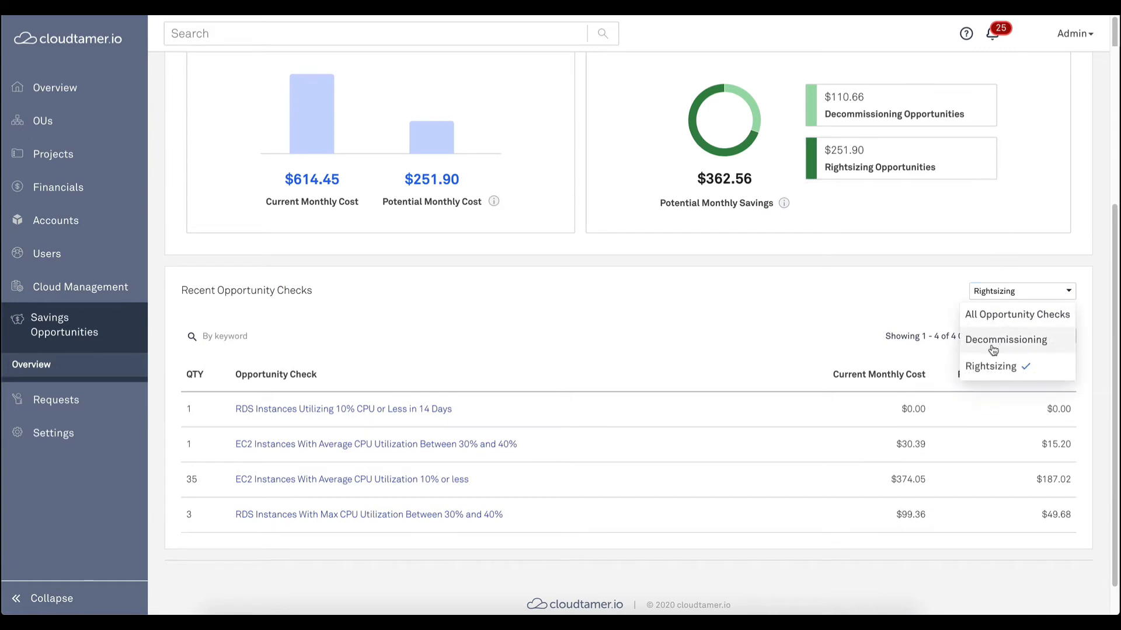
{"action": "left_click", "coordinate": [1005, 340]}
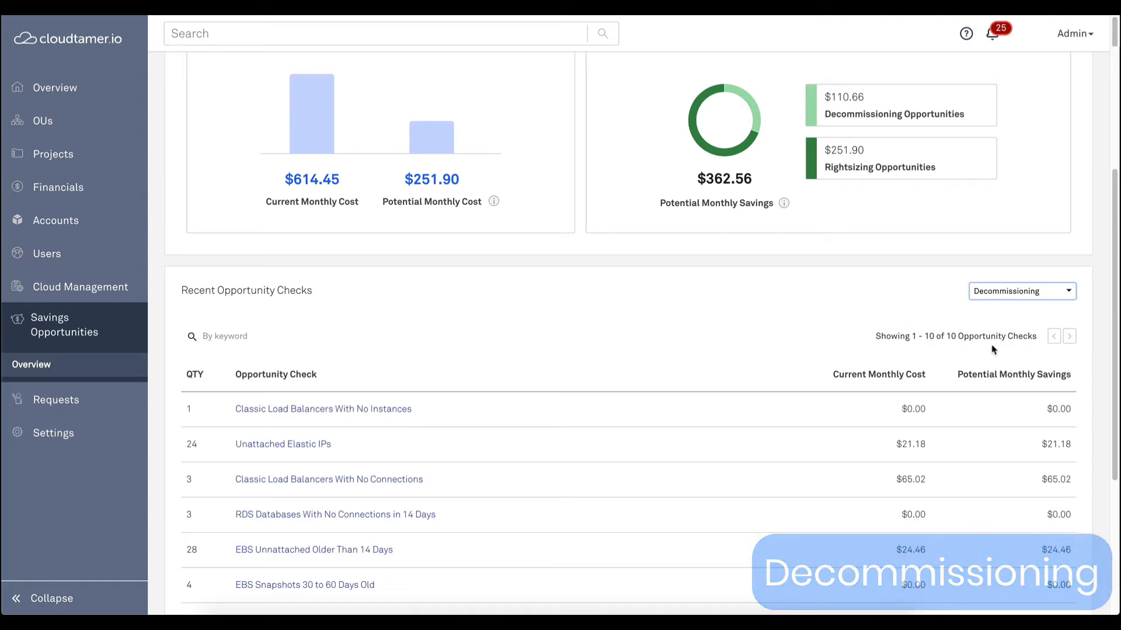
{"action": "scroll", "scroll_direction": "down", "scroll_amount": 3}
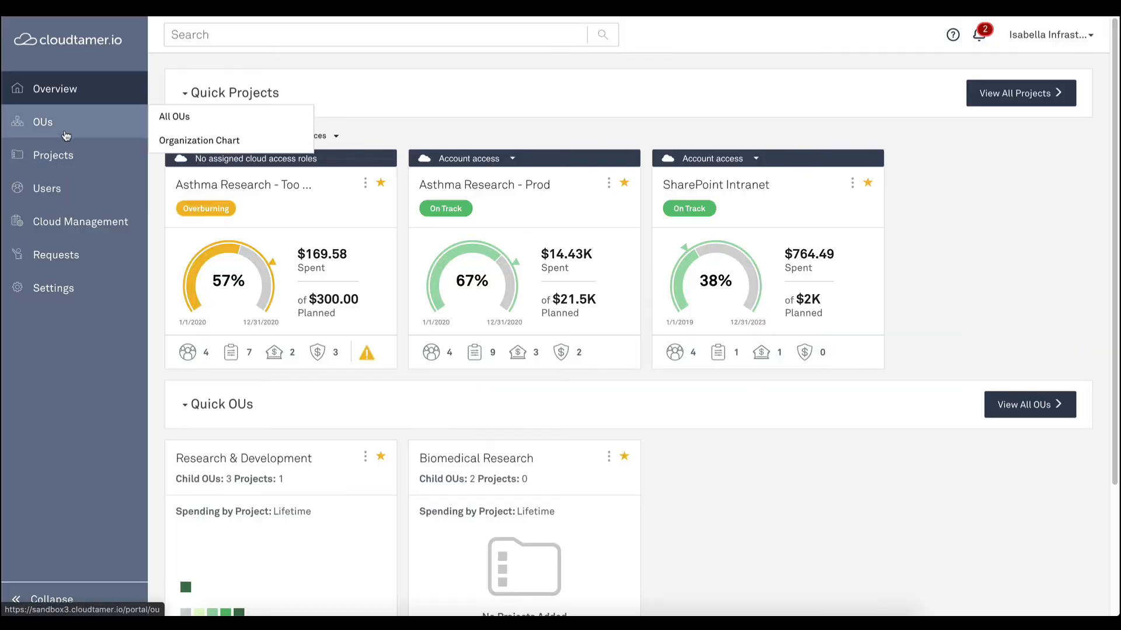
Expand Company A on the org chart and review all cloud rules applied to Biomedical Research.
{"action": "left_click", "coordinate": [199, 140]}
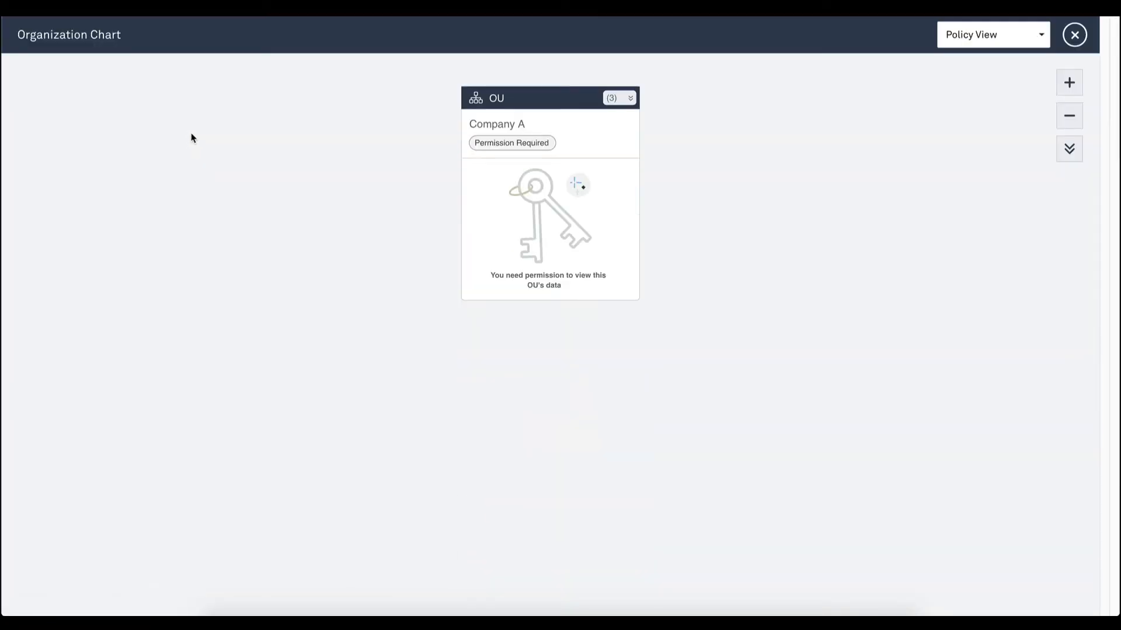
{"action": "left_click", "coordinate": [619, 98]}
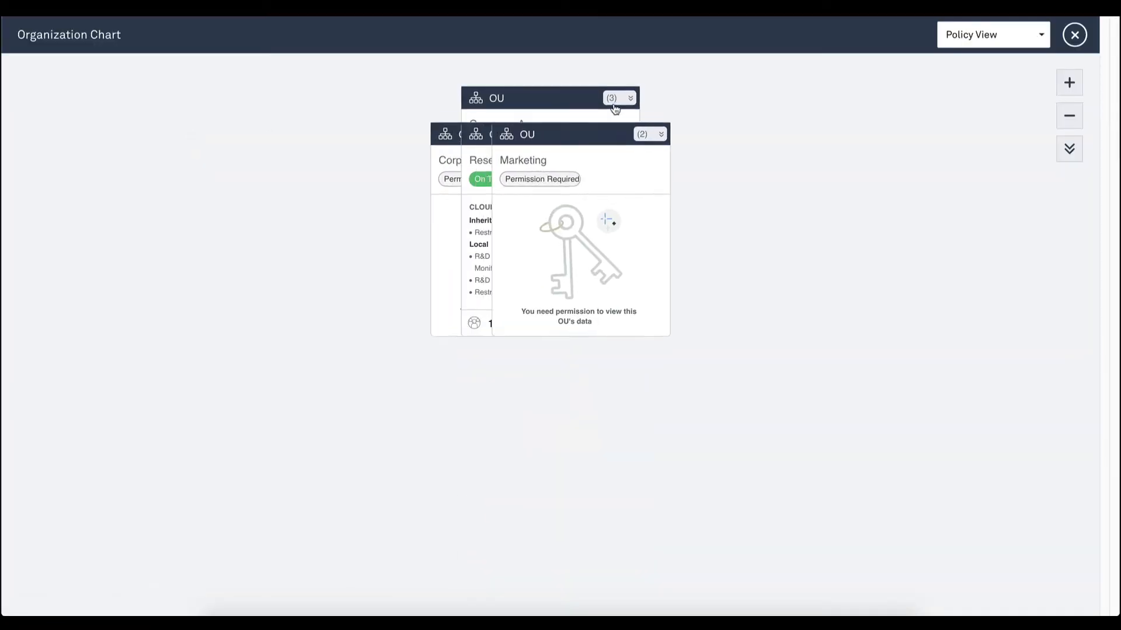
{"action": "left_click", "coordinate": [619, 98]}
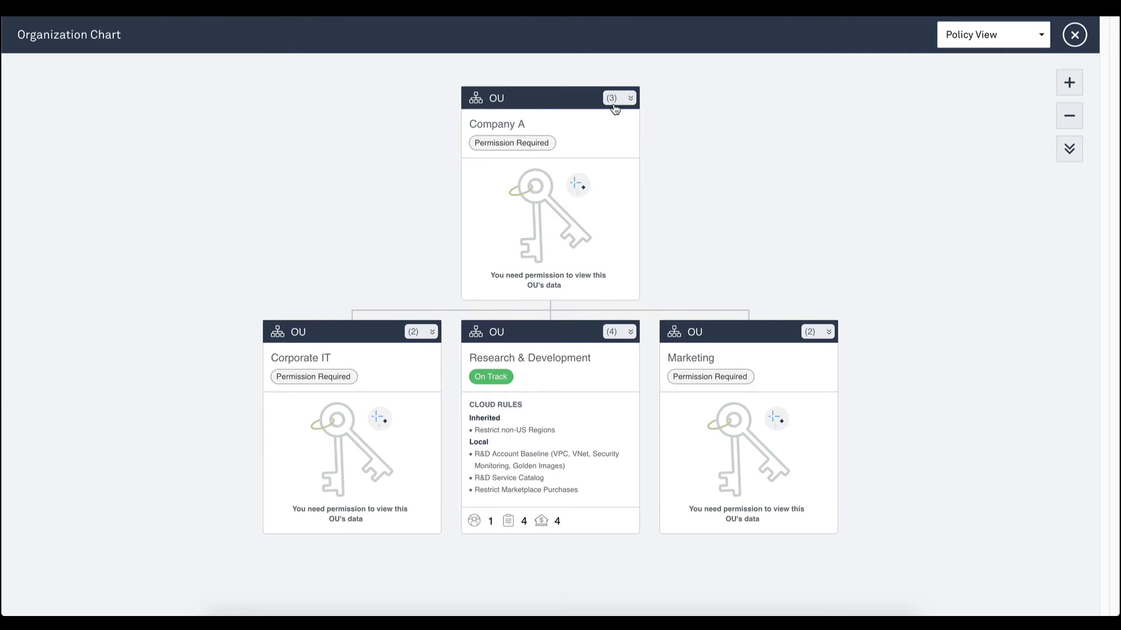
{"action": "mouse_move", "coordinate": [595, 255]}
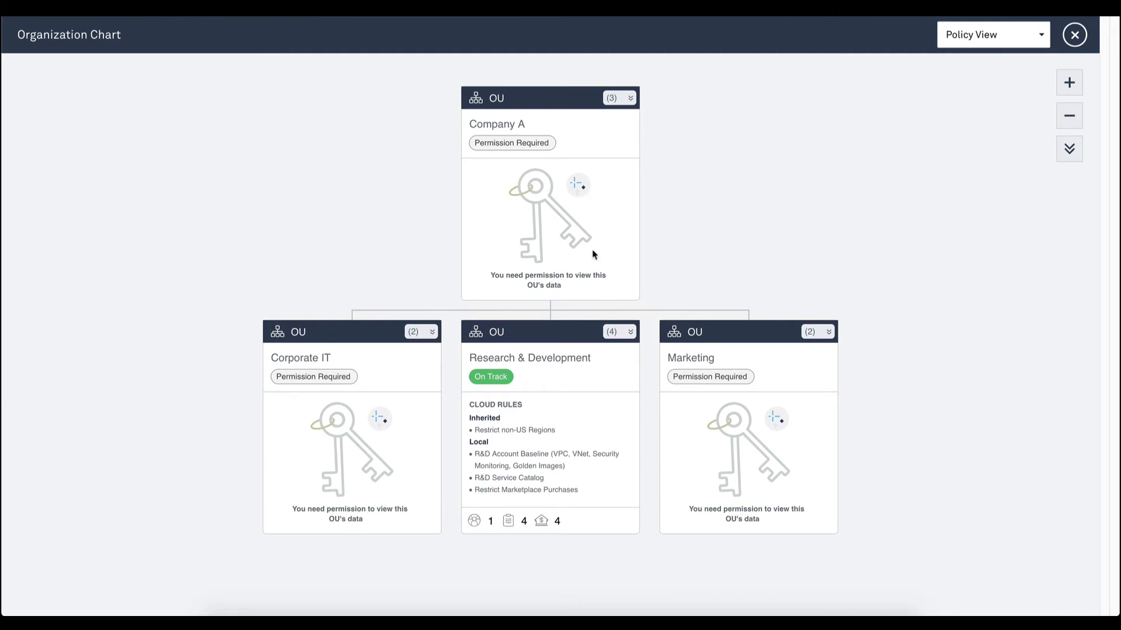
{"action": "mouse_move", "coordinate": [588, 417]}
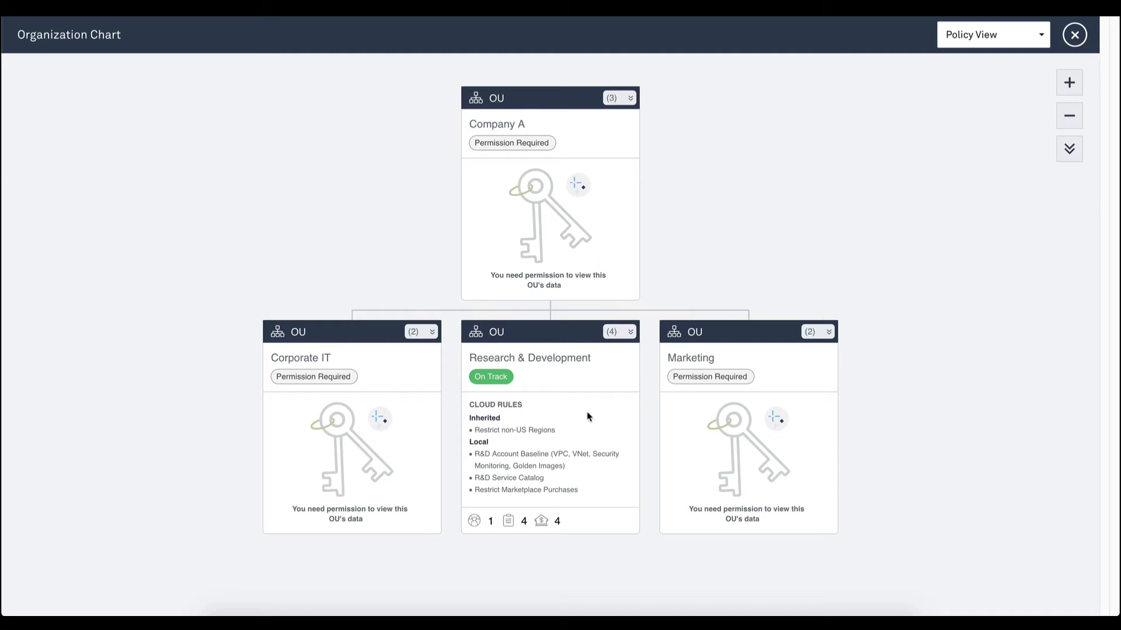
{"action": "mouse_move", "coordinate": [528, 429]}
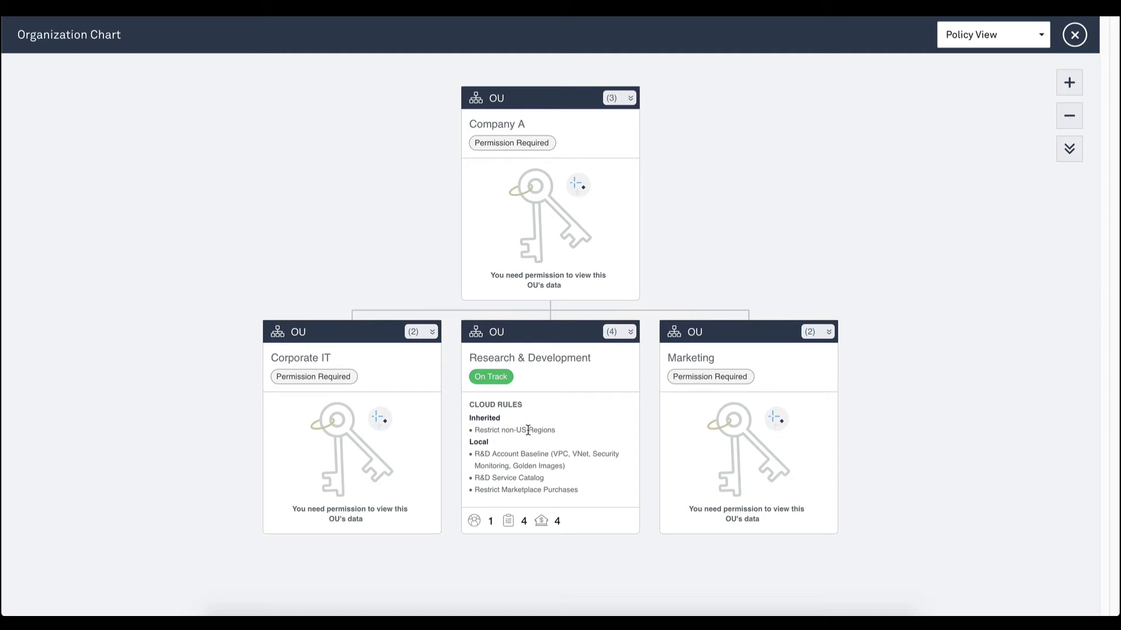
{"action": "mouse_move", "coordinate": [620, 344]}
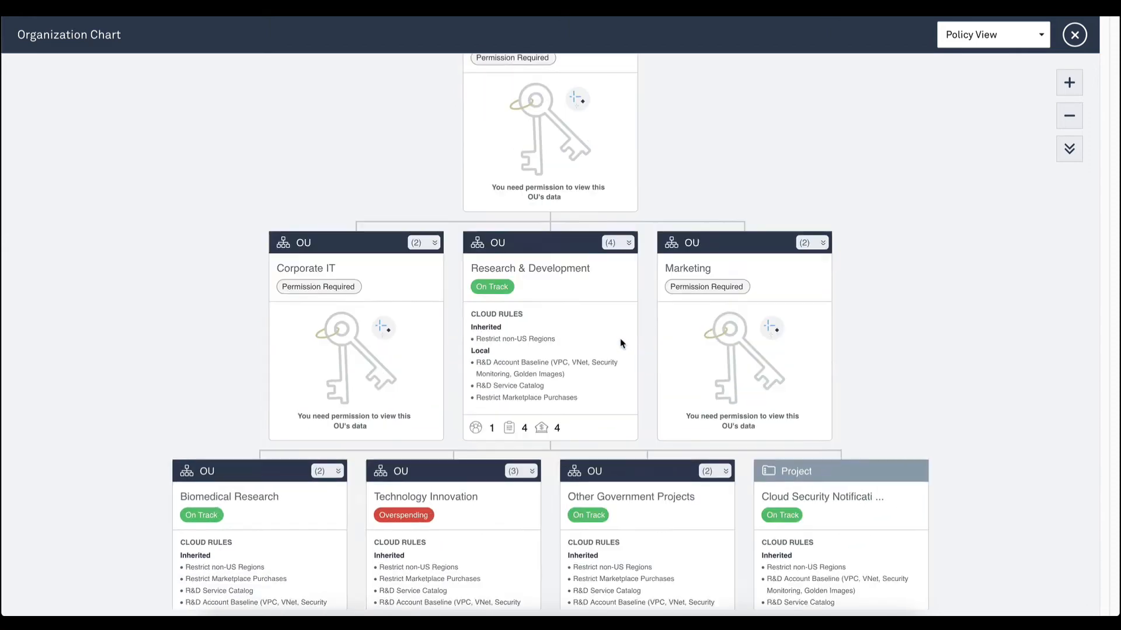
{"action": "scroll", "scroll_direction": "up", "scroll_amount": 3}
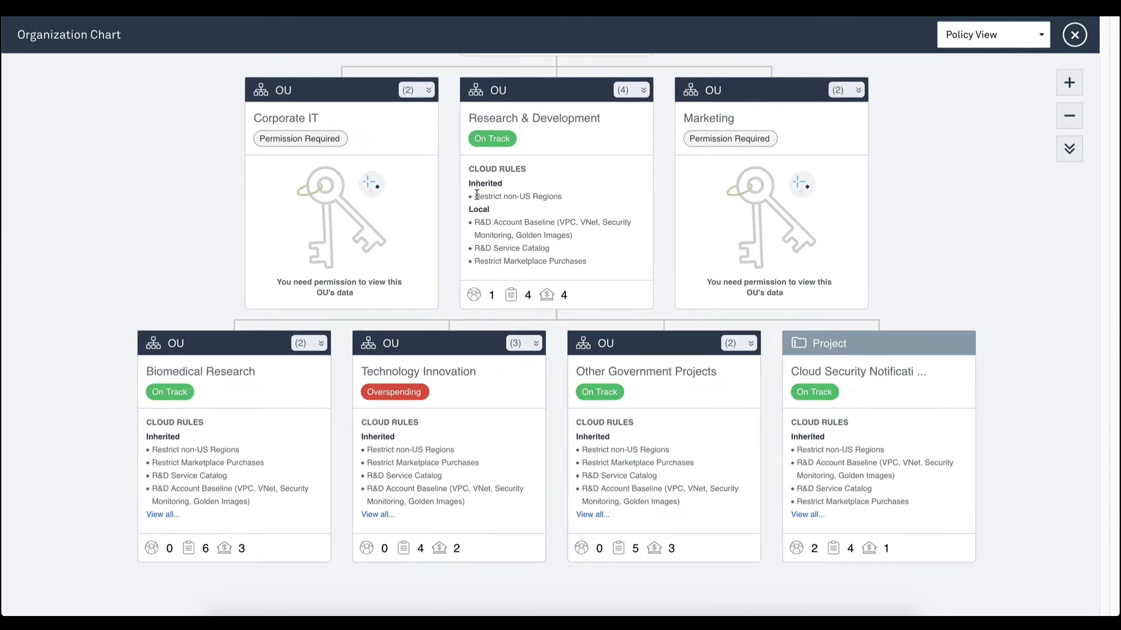
{"action": "left_click", "coordinate": [160, 517]}
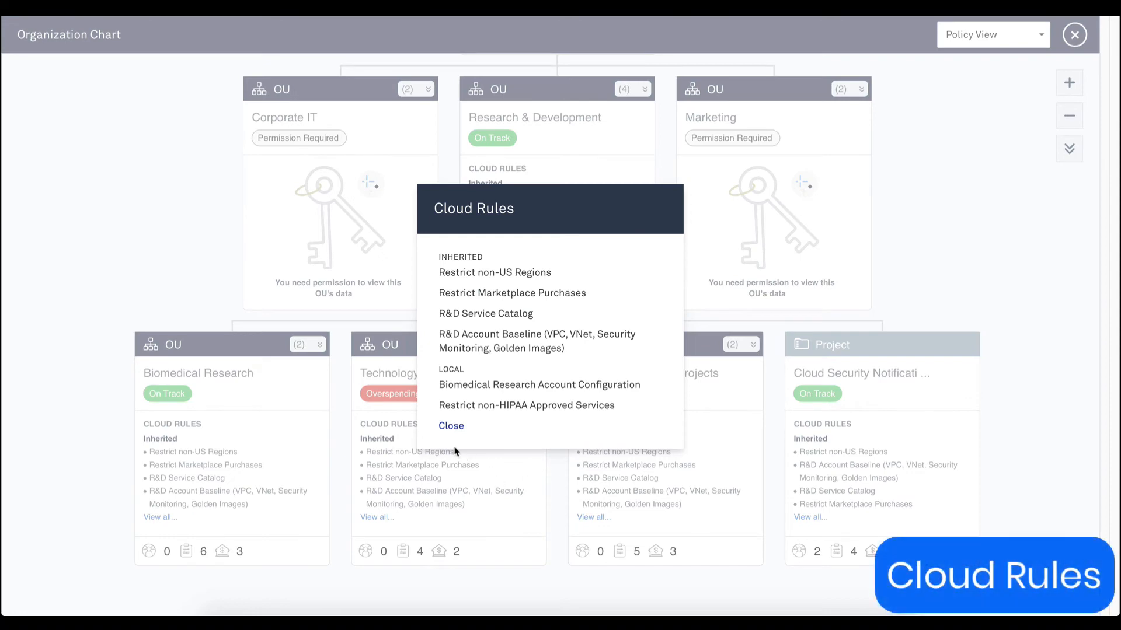
{"action": "left_click", "coordinate": [451, 425]}
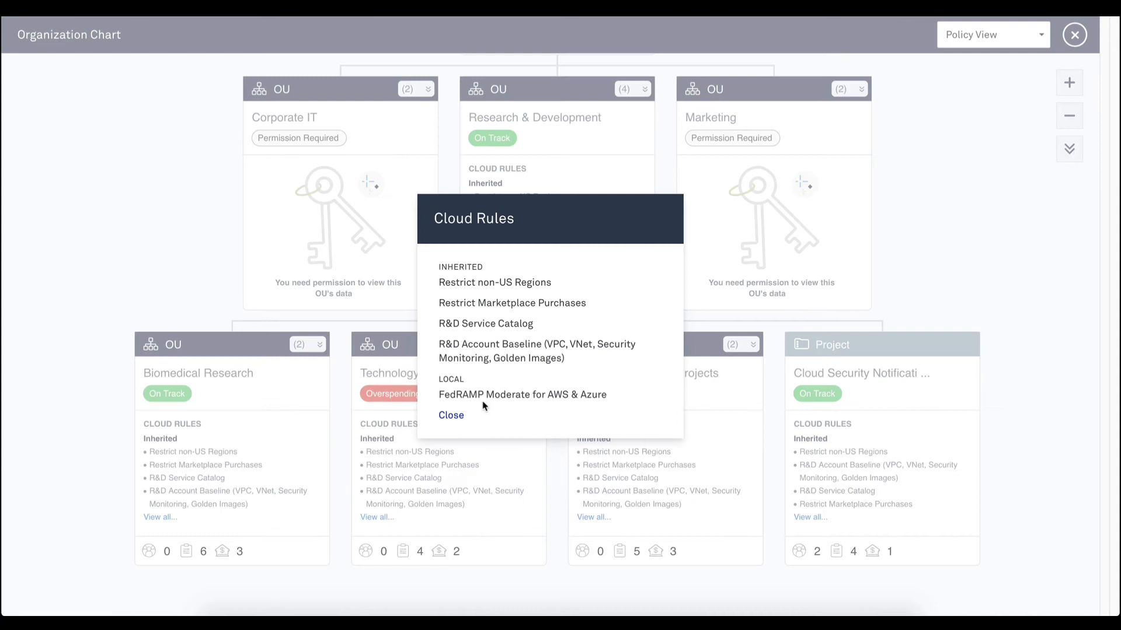
{"action": "left_click", "coordinate": [451, 416]}
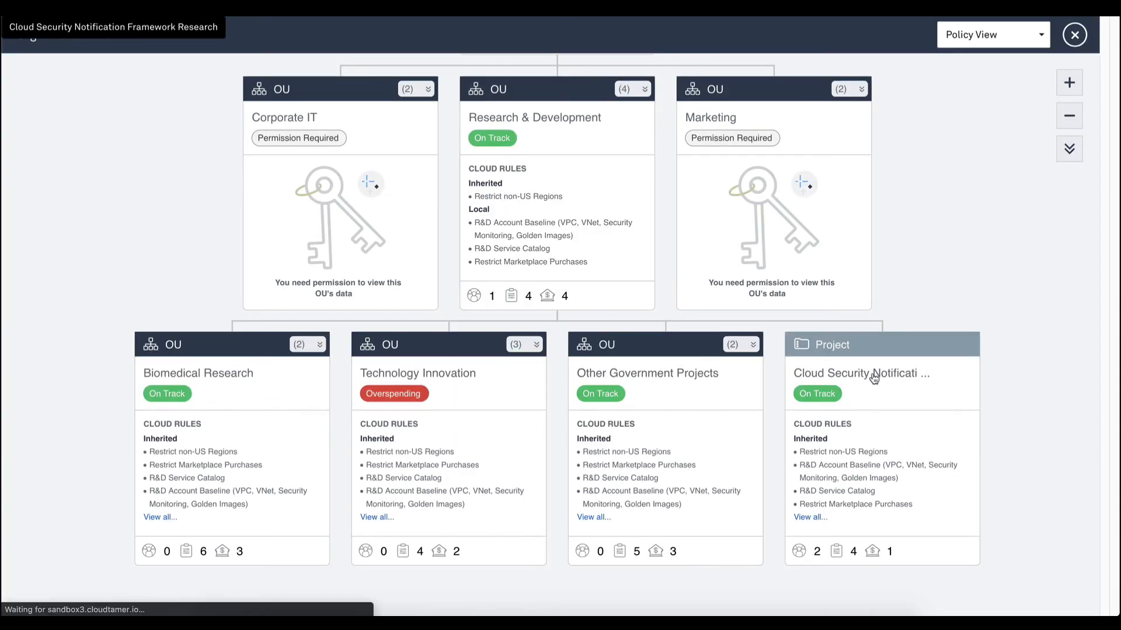
Open the Cloud Security Notification Framework Research project and access its AWS account console.
{"action": "left_click", "coordinate": [862, 374]}
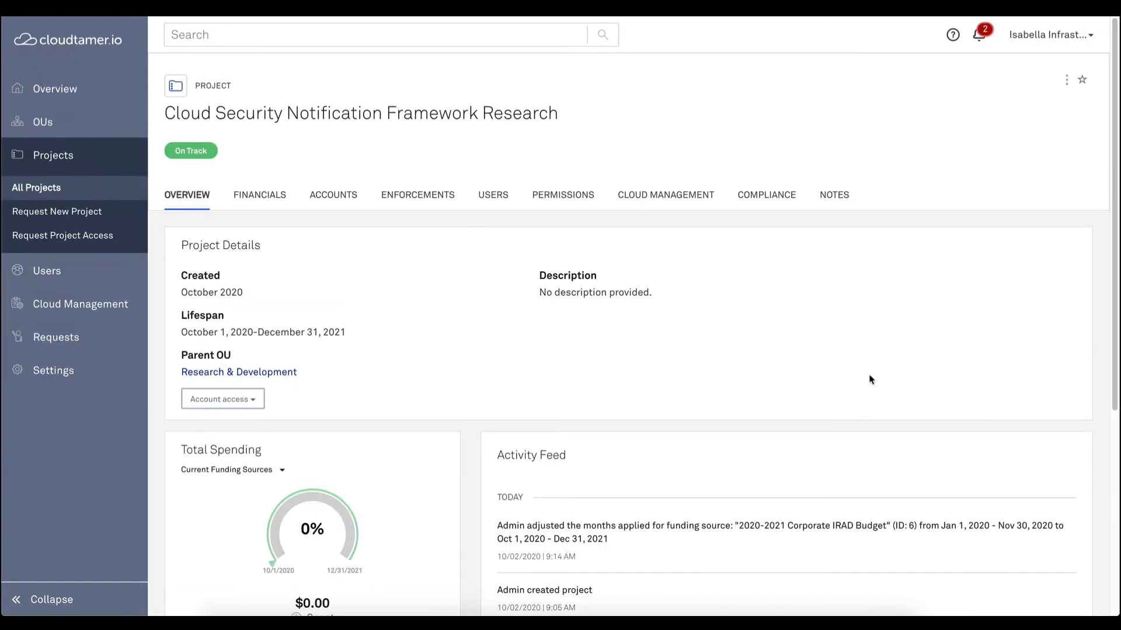
{"action": "left_click", "coordinate": [222, 399]}
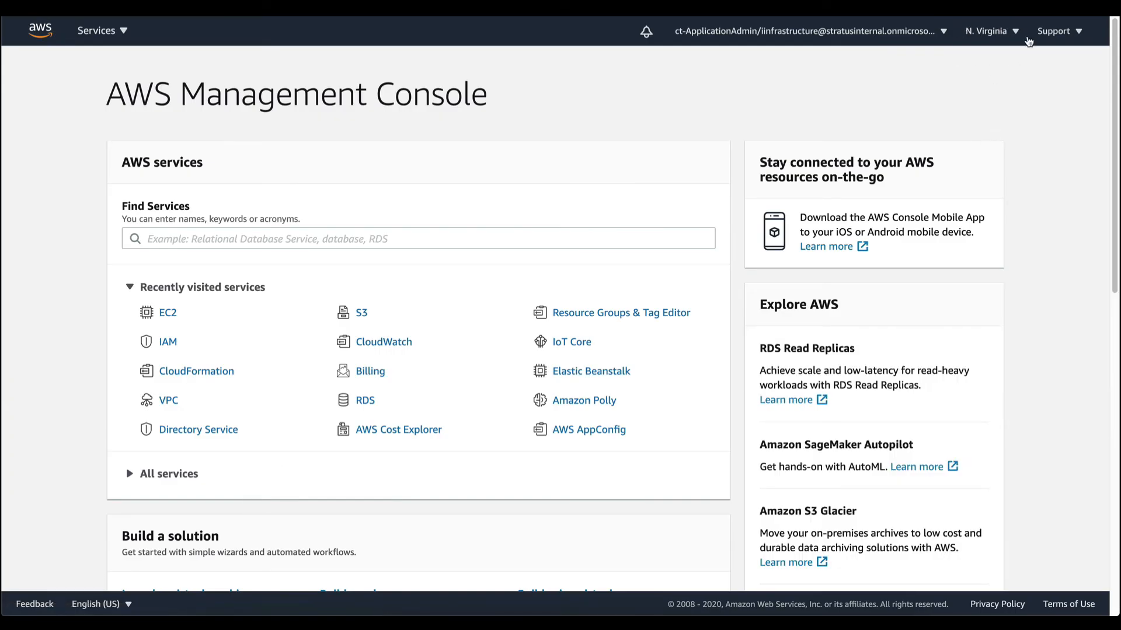
Open the EC2 dashboard and switch the region from N. Virginia to Canada (Central).
{"action": "left_click", "coordinate": [167, 313]}
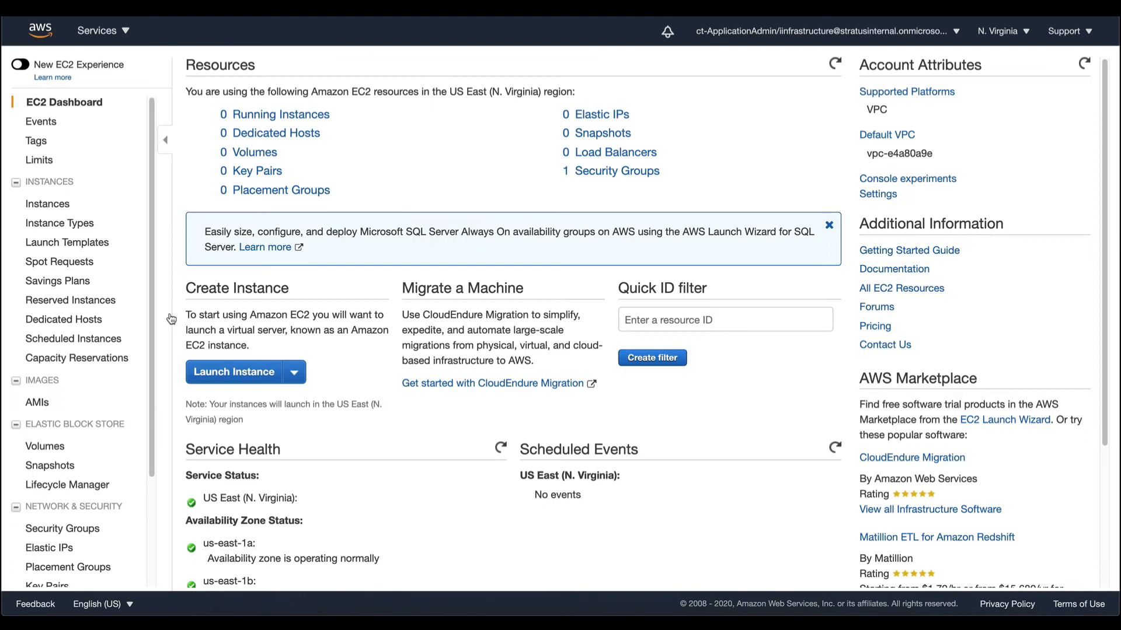
{"action": "left_click", "coordinate": [1000, 30]}
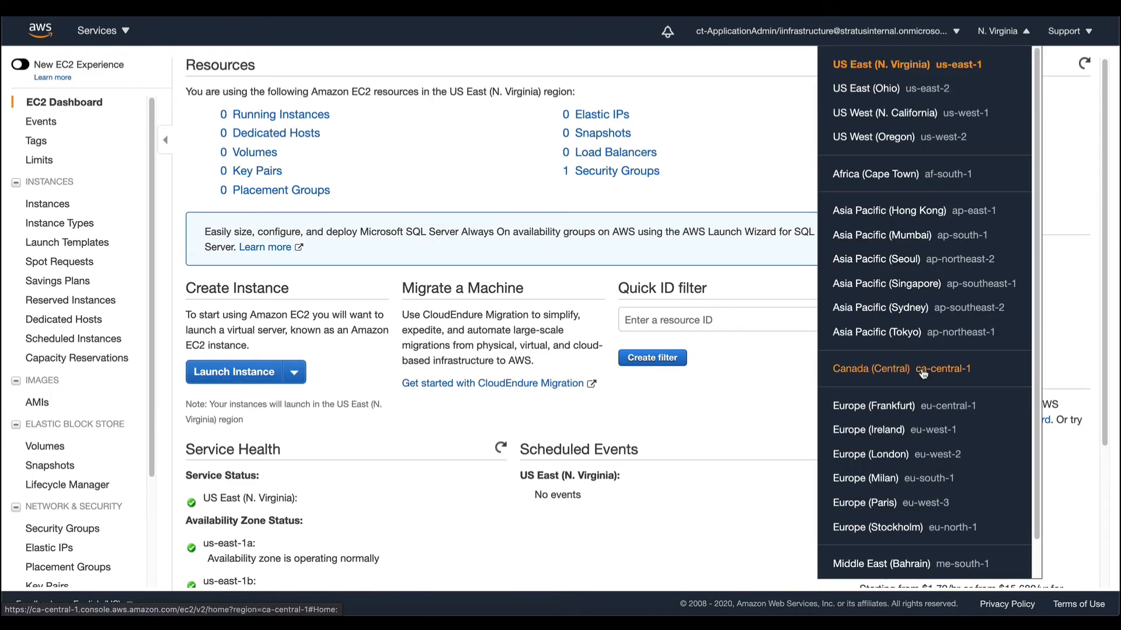
{"action": "left_click", "coordinate": [871, 367]}
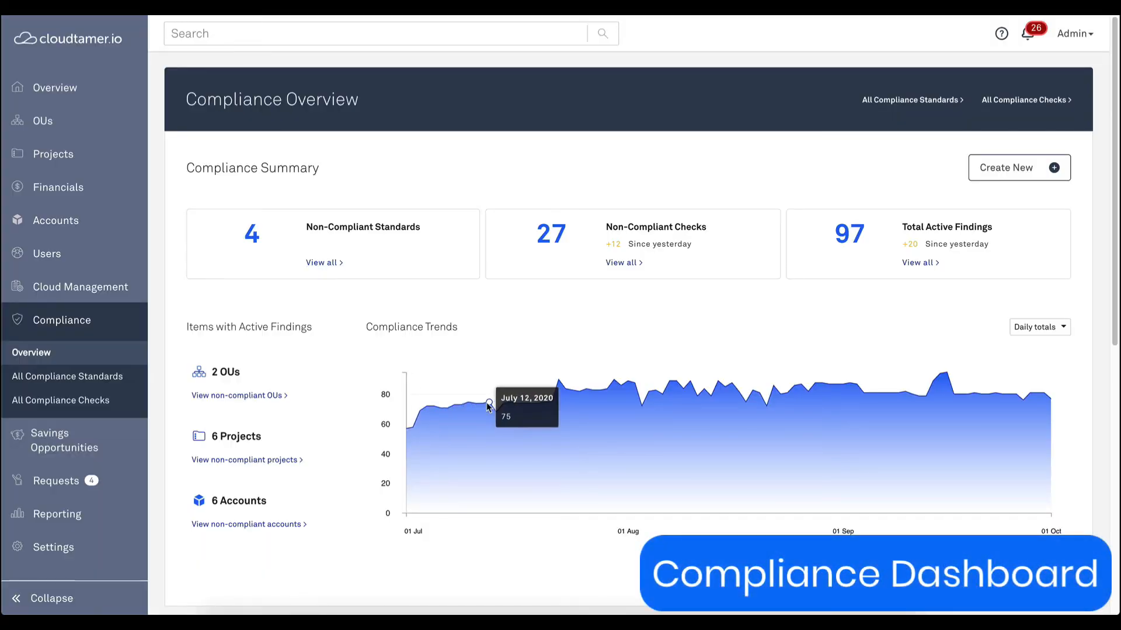
{"action": "mouse_move", "coordinate": [620, 384]}
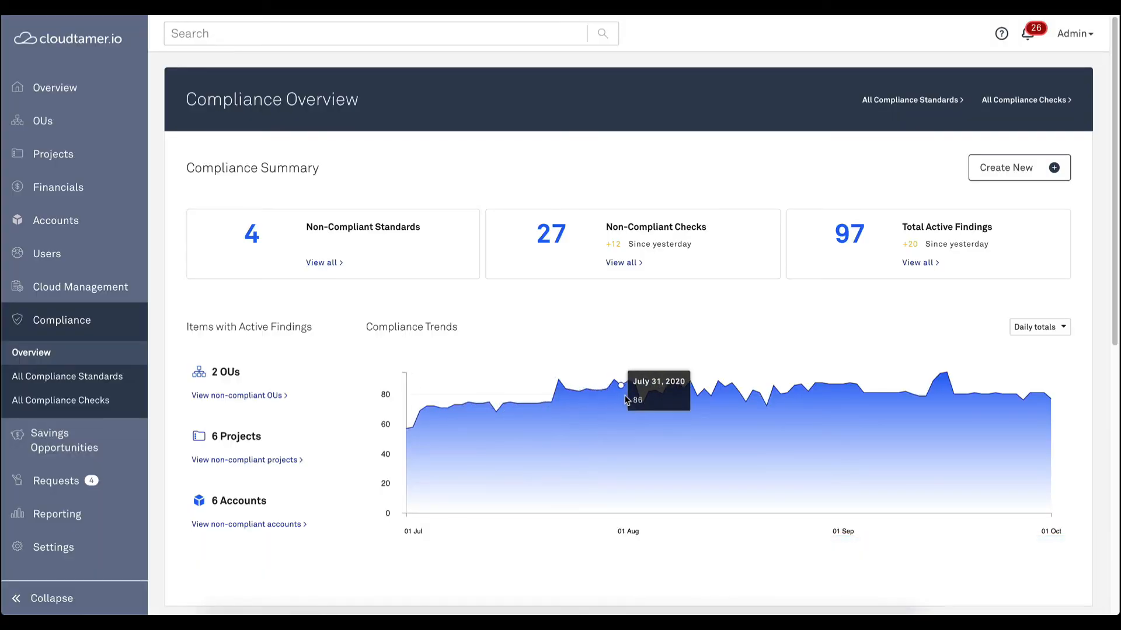
{"action": "mouse_move", "coordinate": [410, 427]}
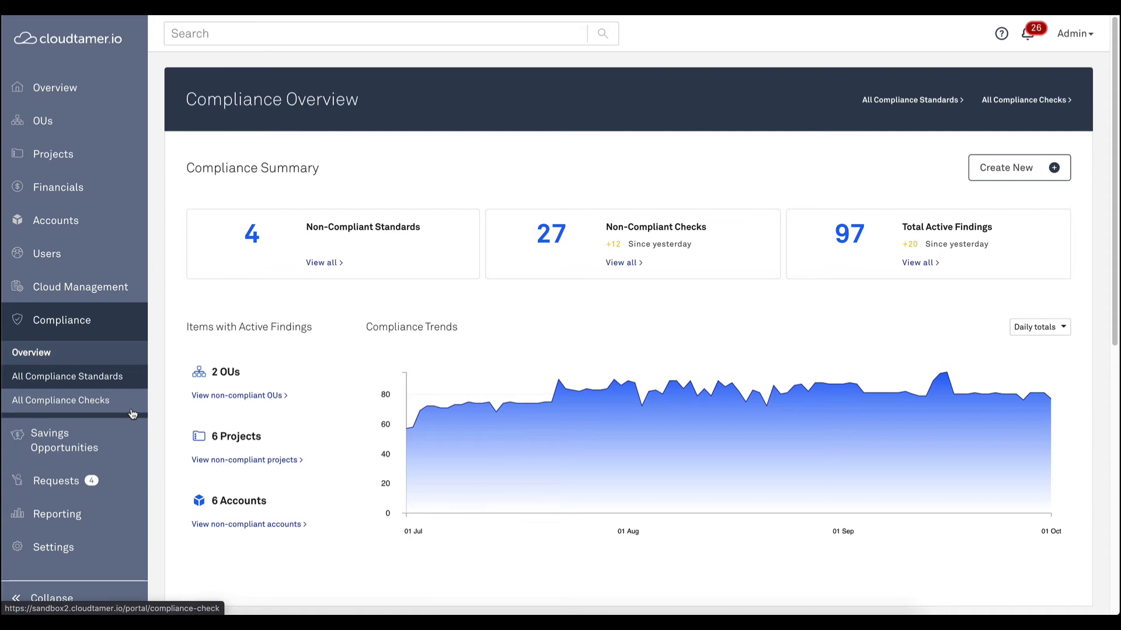
From All Compliance Checks, open cis-2-3-cloudtrail-bucket-public and follow its compliance standards to CIS 1.2.
{"action": "left_click", "coordinate": [59, 399]}
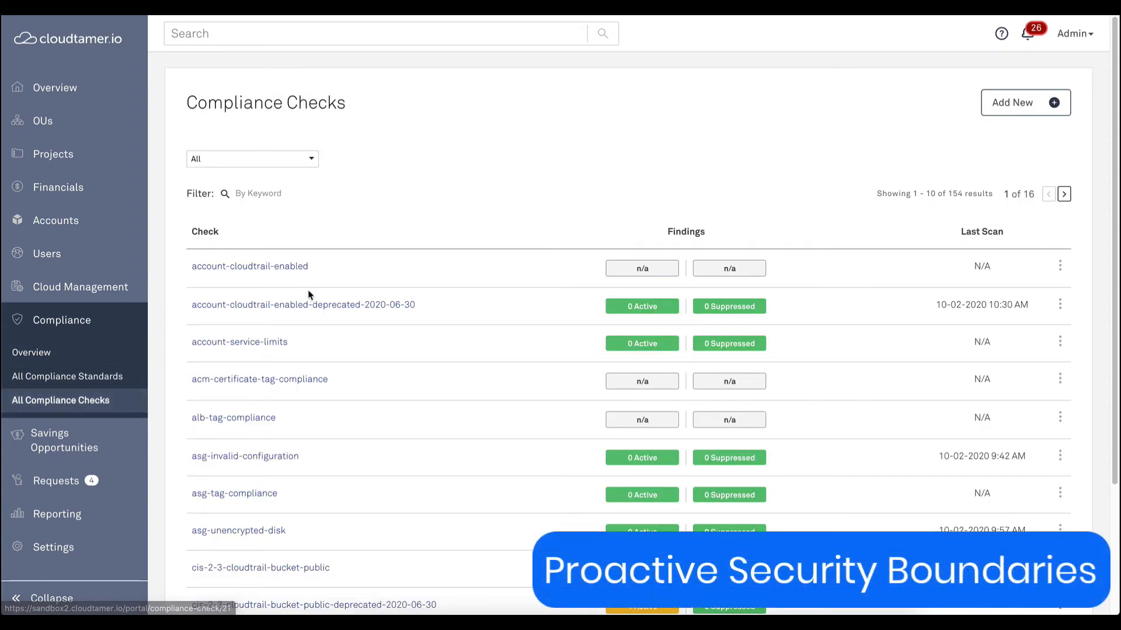
{"action": "scroll", "scroll_direction": "down", "scroll_amount": 3}
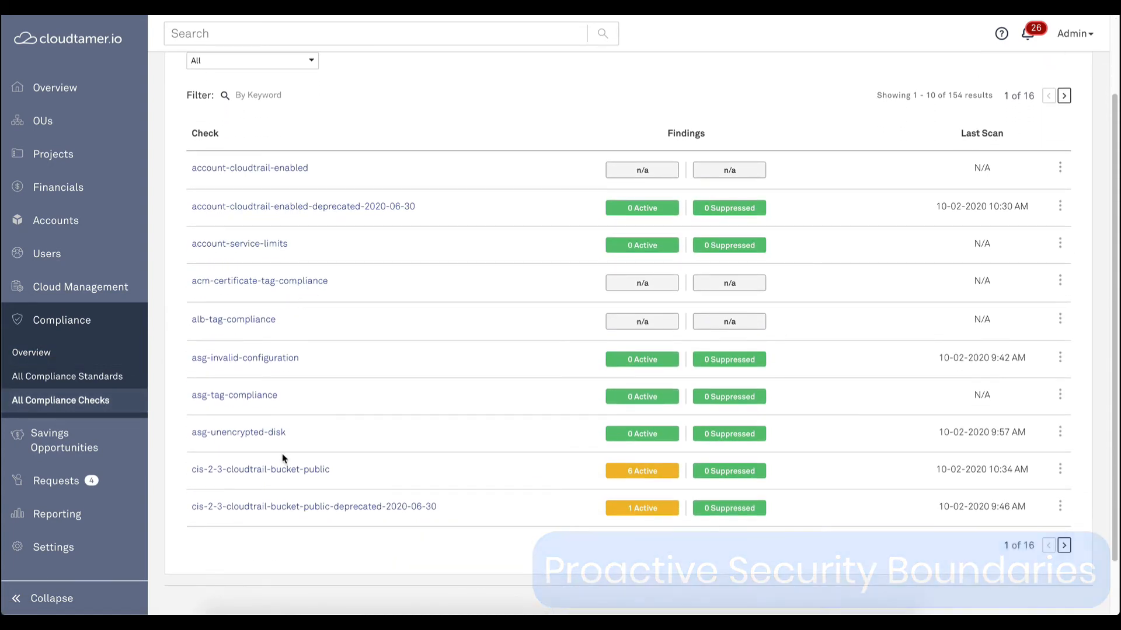
{"action": "left_click", "coordinate": [261, 470]}
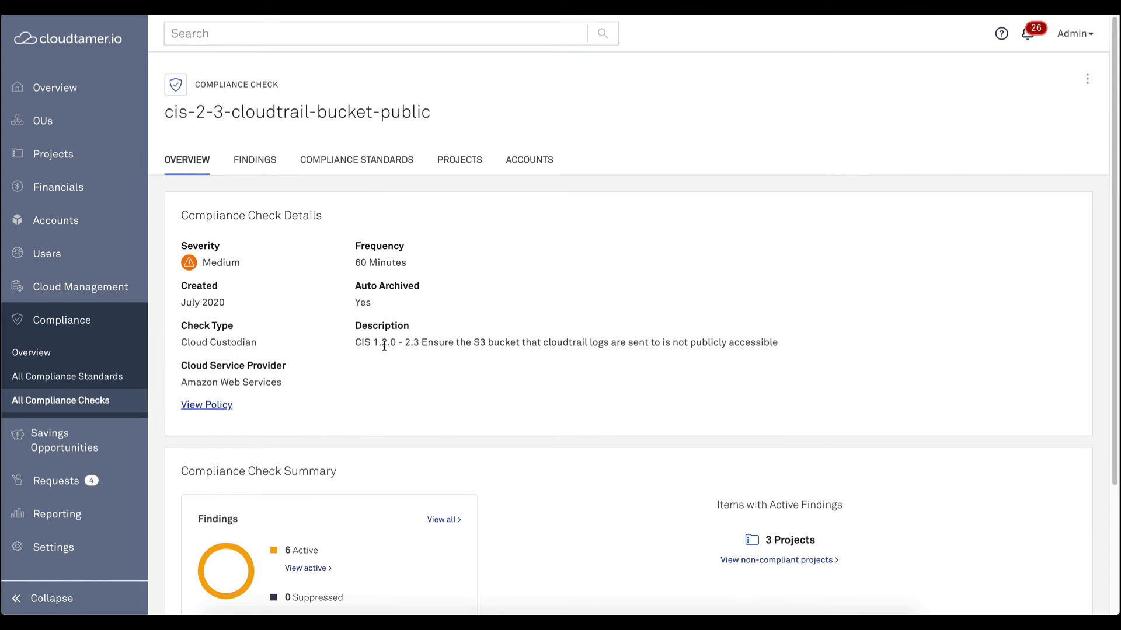
{"action": "left_click", "coordinate": [356, 160]}
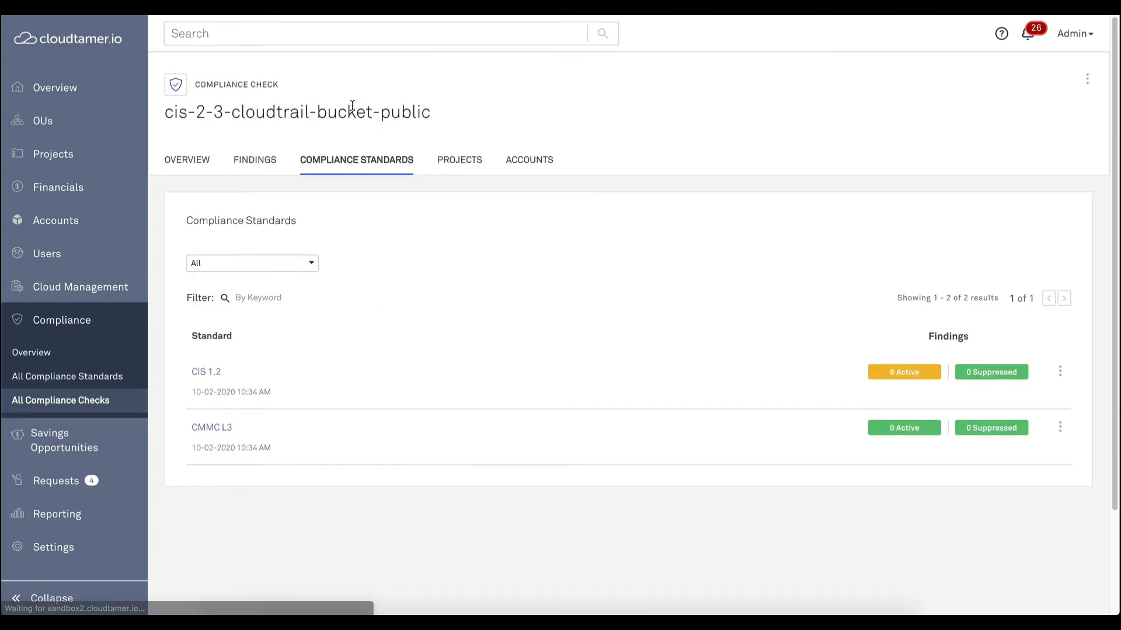
{"action": "mouse_move", "coordinate": [1061, 376]}
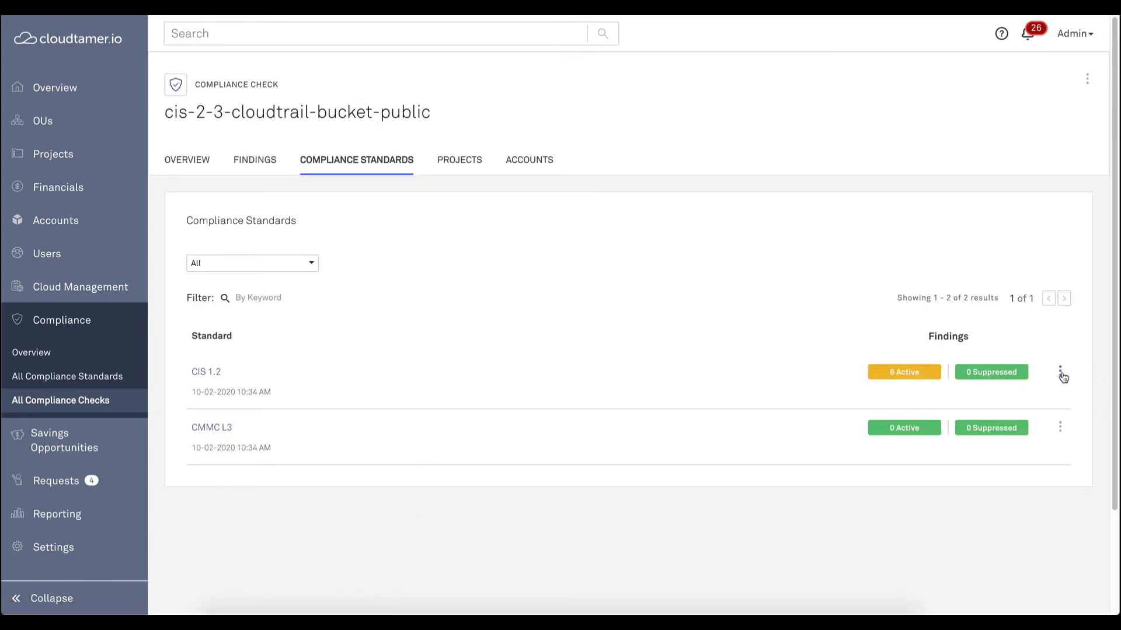
{"action": "left_click", "coordinate": [206, 372]}
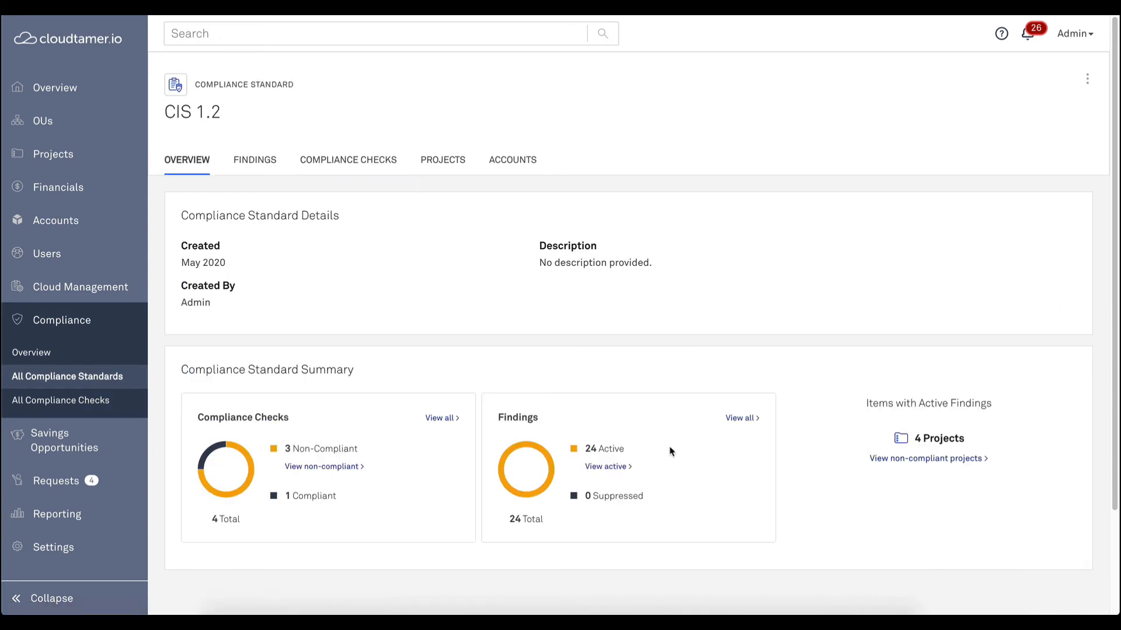
Page through the CIS 1.2 standard's 24 findings and open the ensure-no-sg-global-inbound-22 check.
{"action": "left_click", "coordinate": [255, 160]}
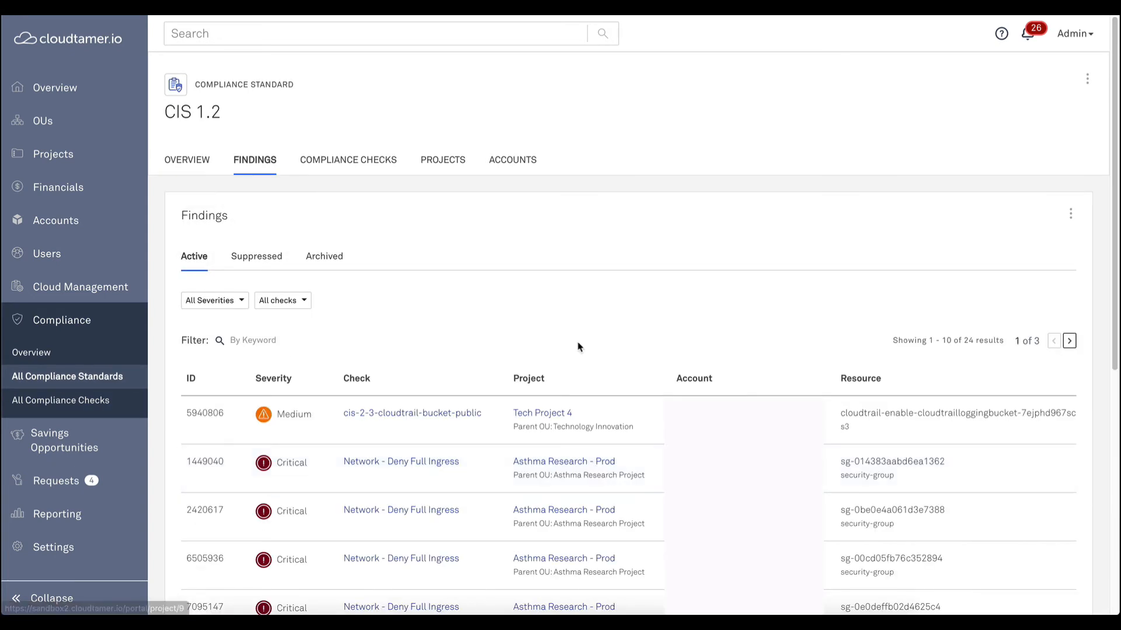
{"action": "scroll", "scroll_direction": "down", "scroll_amount": 3}
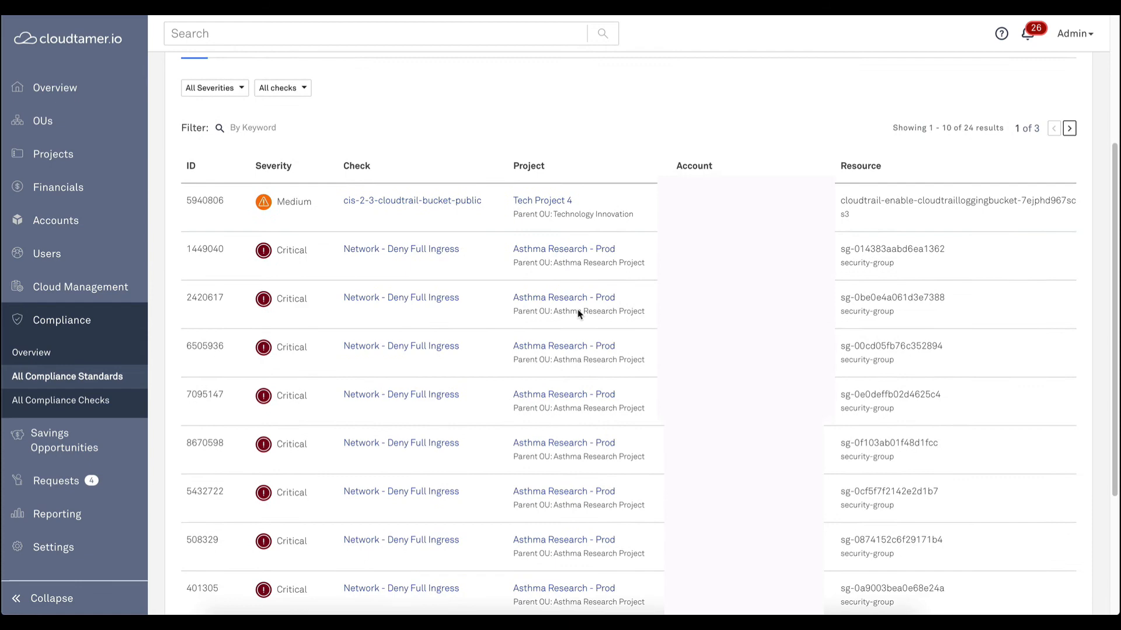
{"action": "scroll", "scroll_direction": "up", "scroll_amount": 3}
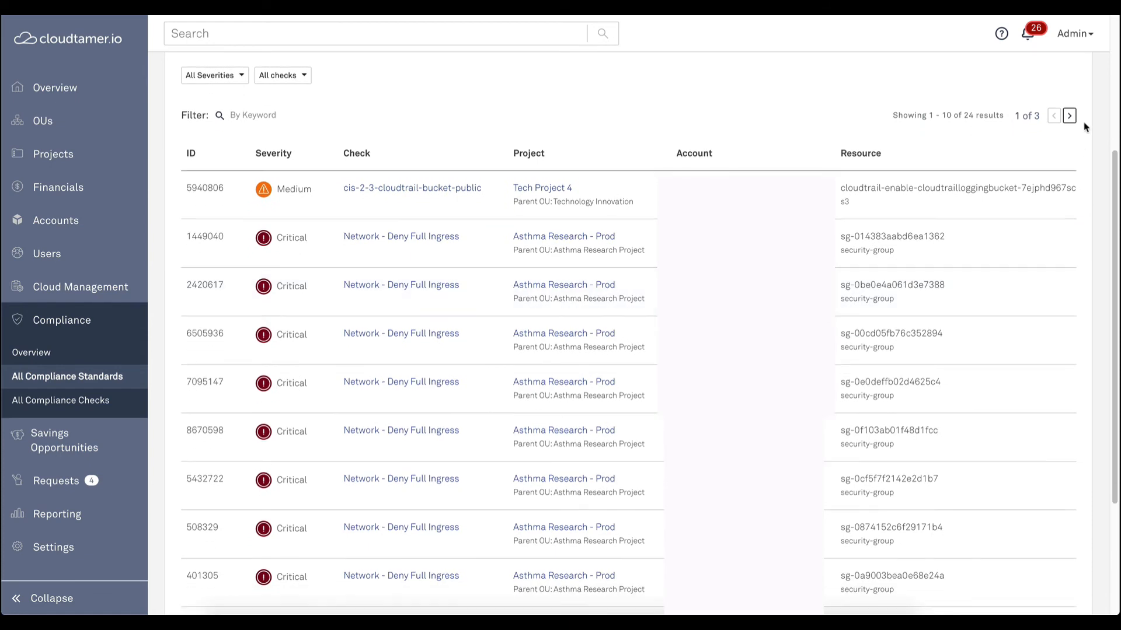
{"action": "left_click", "coordinate": [1068, 115]}
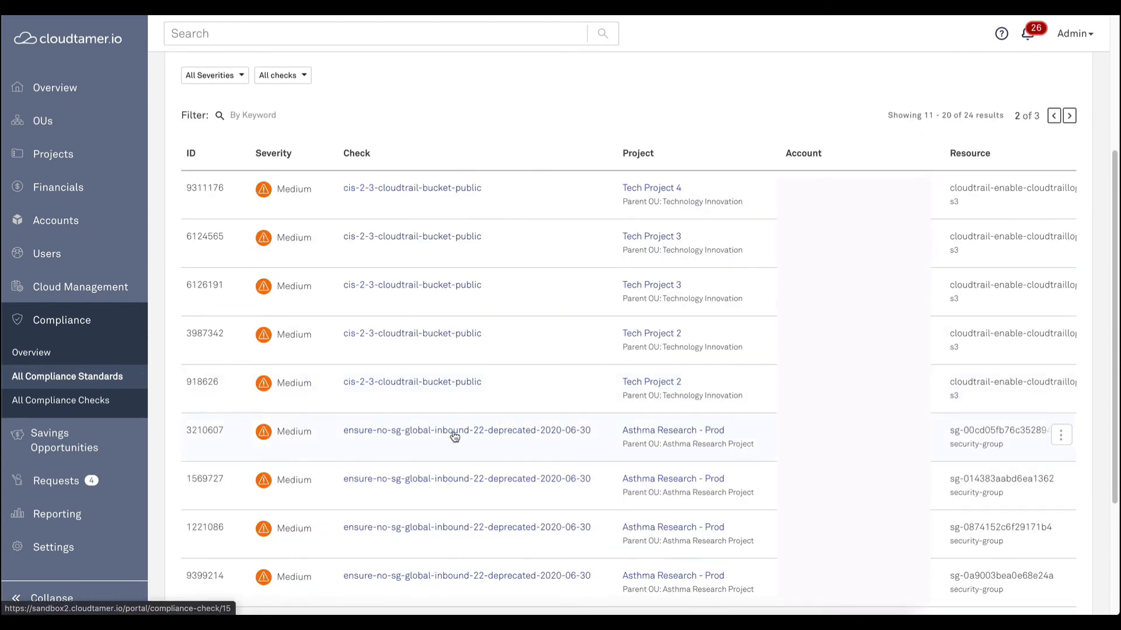
{"action": "left_click", "coordinate": [466, 431]}
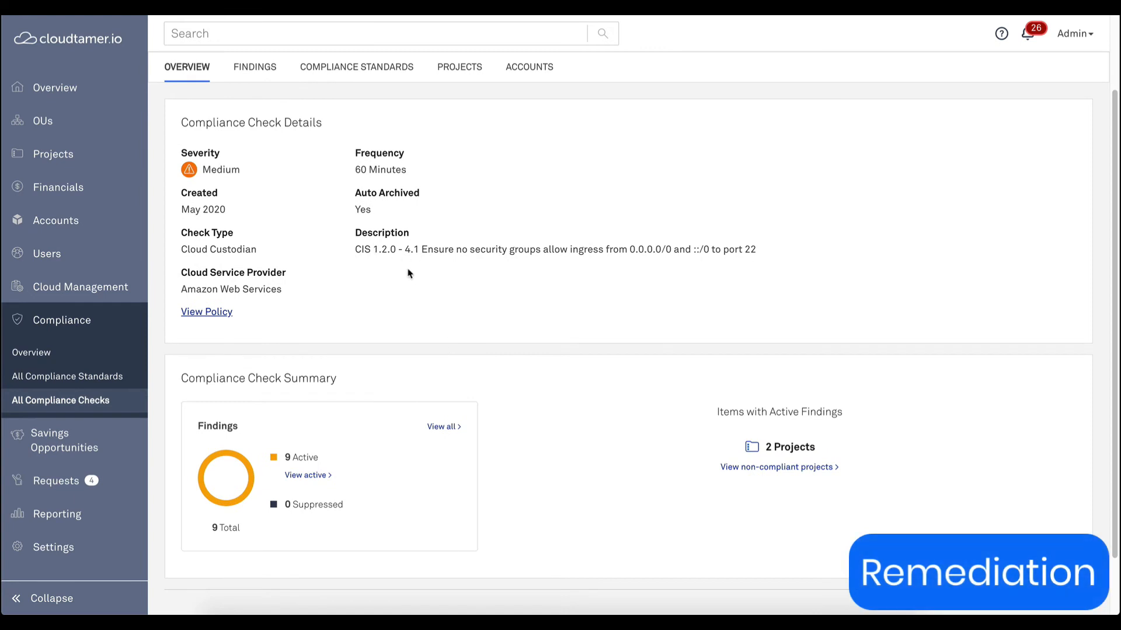
View the port 22 check's policy code down to the commented-out remove-permissions action.
{"action": "left_click", "coordinate": [205, 312]}
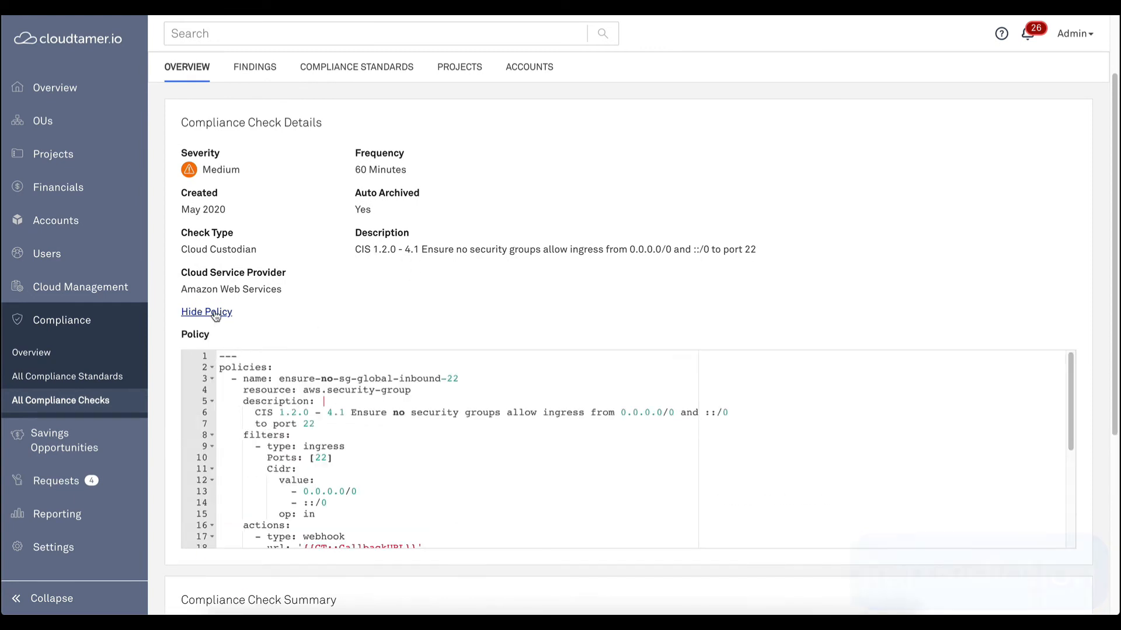
{"action": "scroll", "scroll_direction": "down", "scroll_amount": 3}
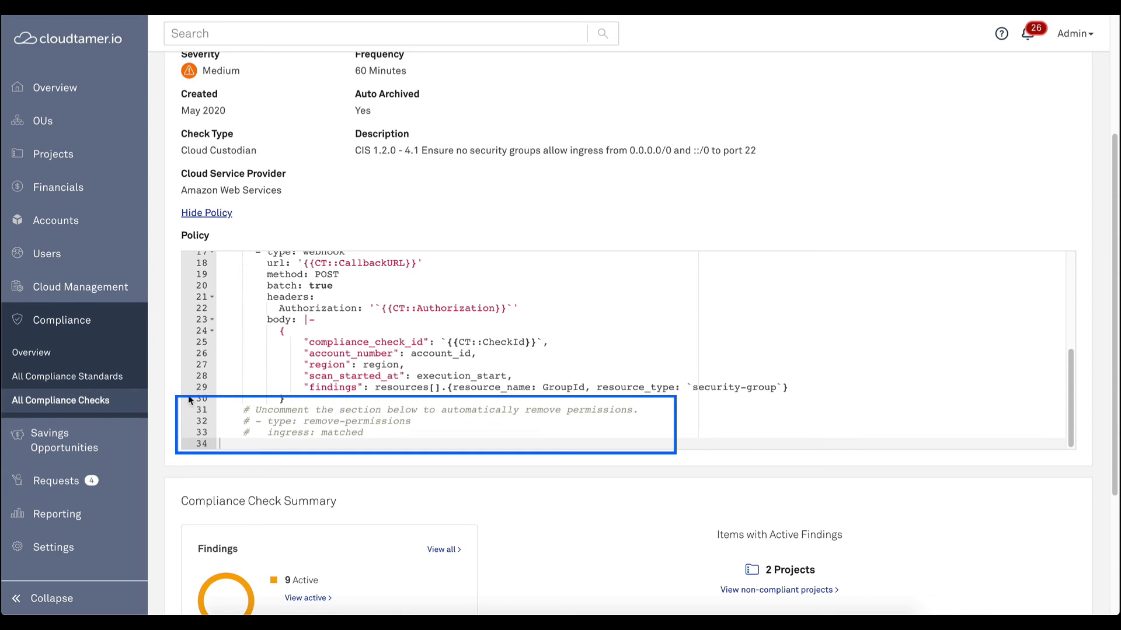
{"action": "mouse_move", "coordinate": [189, 400]}
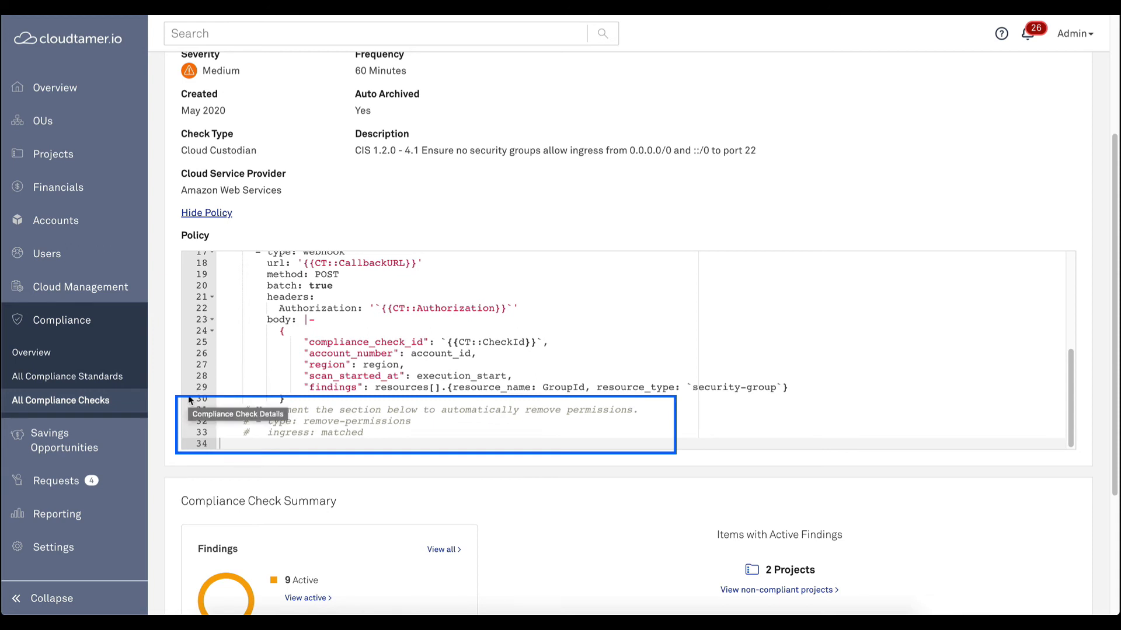